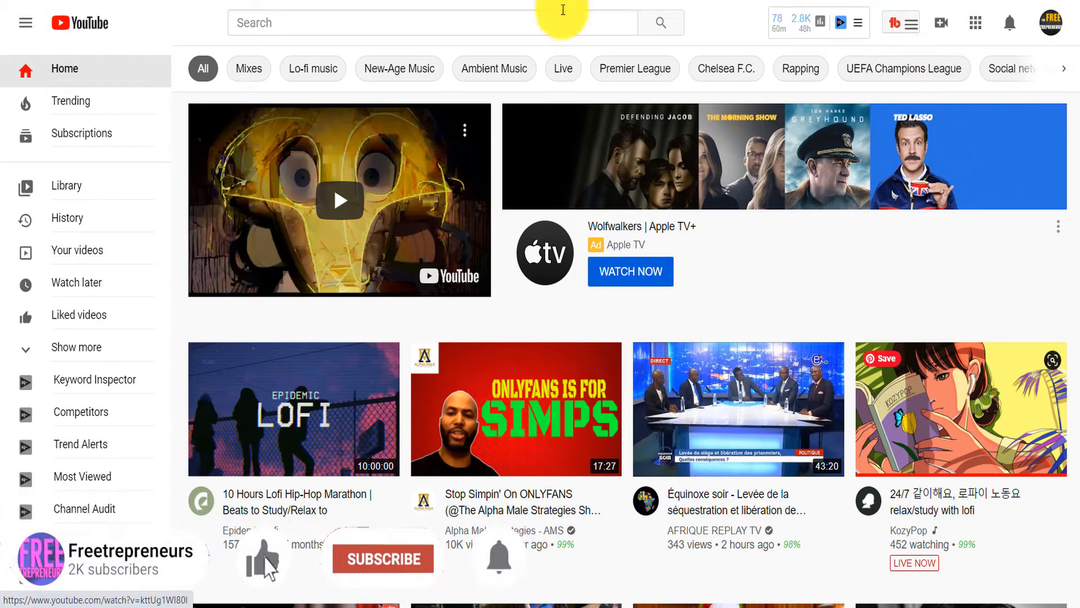
Go to YouTube Studio for the channel via the account menu at top right
click(380, 559)
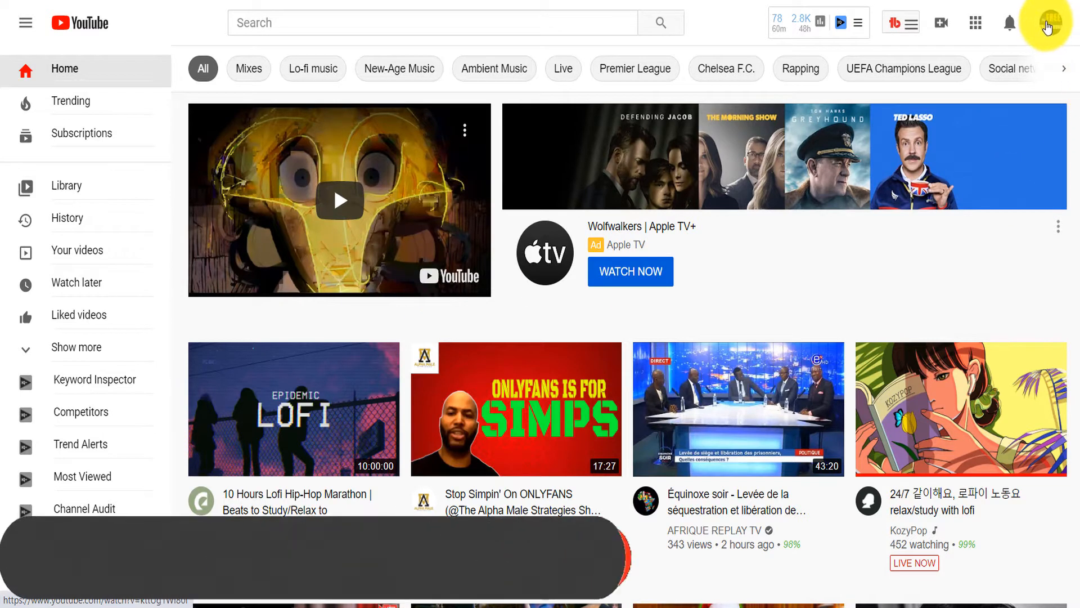
click(1054, 23)
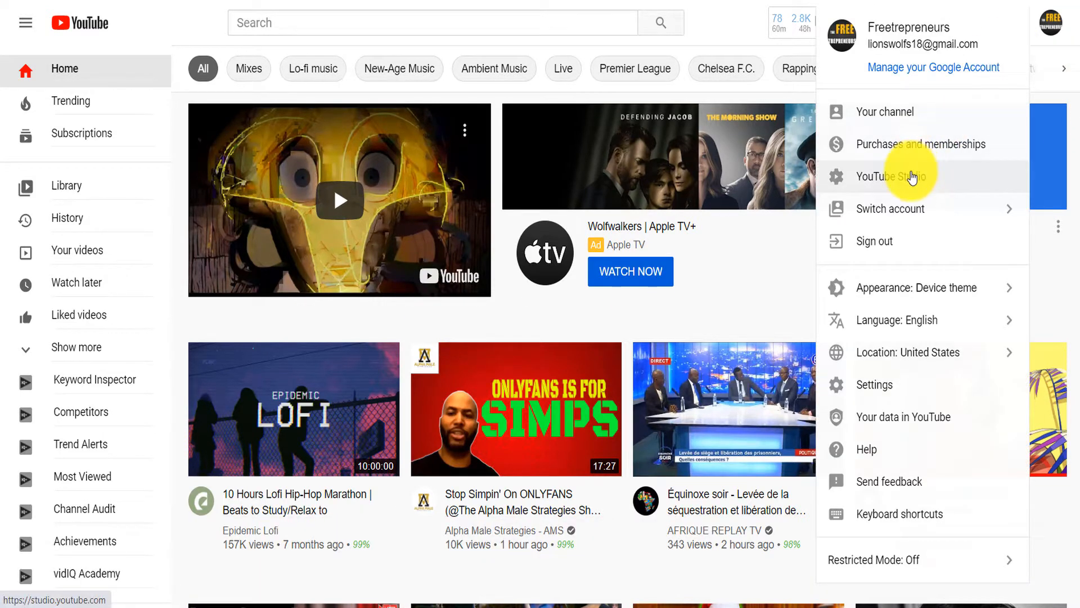
click(891, 175)
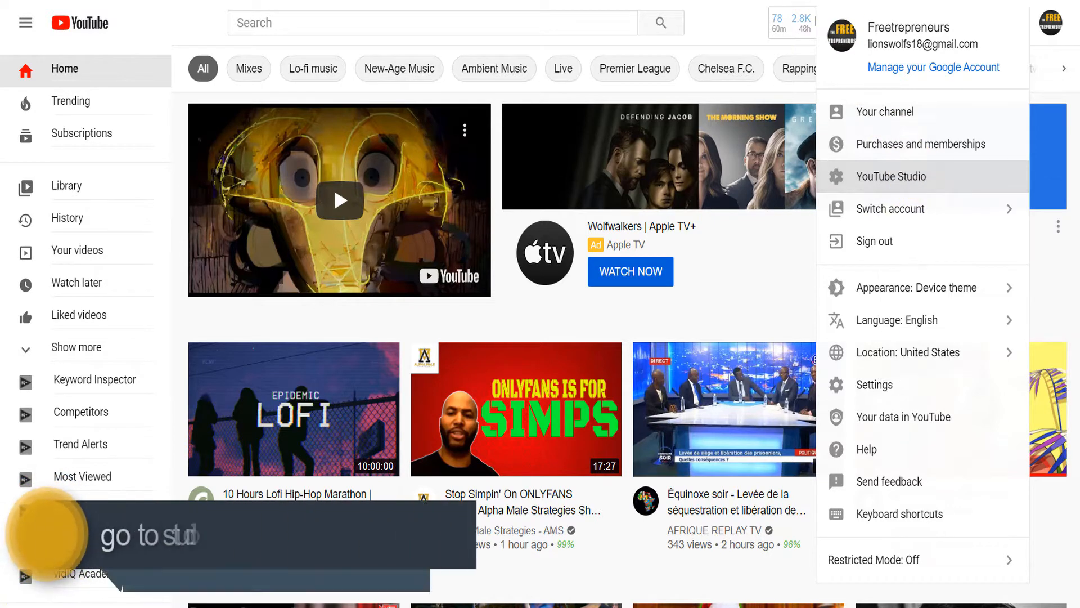
click(891, 175)
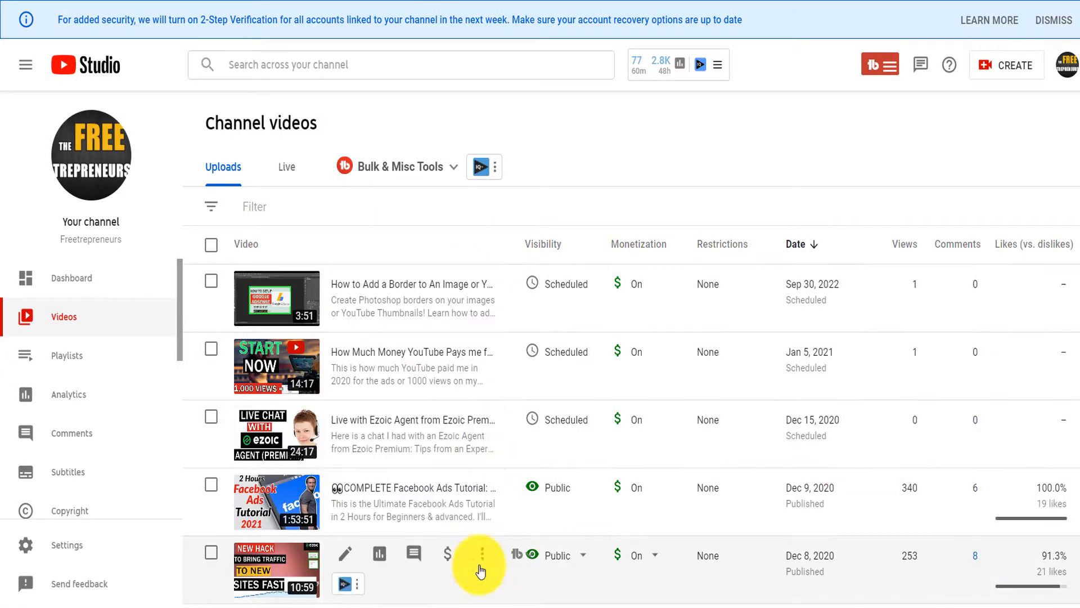
Download the Photoshop border tutorial video as an MP4 into the Videos folder
scroll(down, 3)
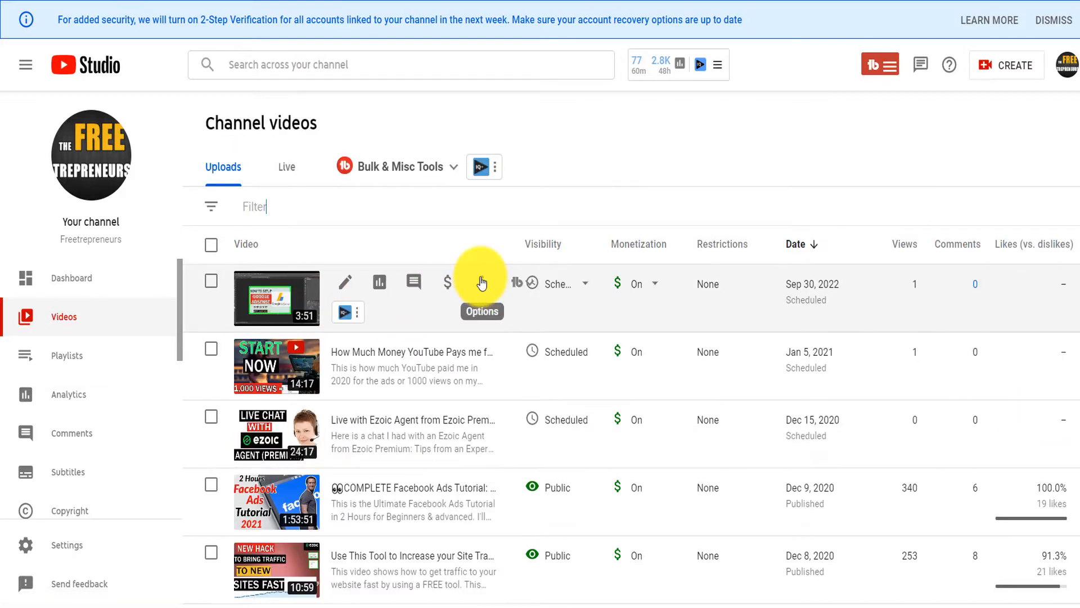
click(481, 283)
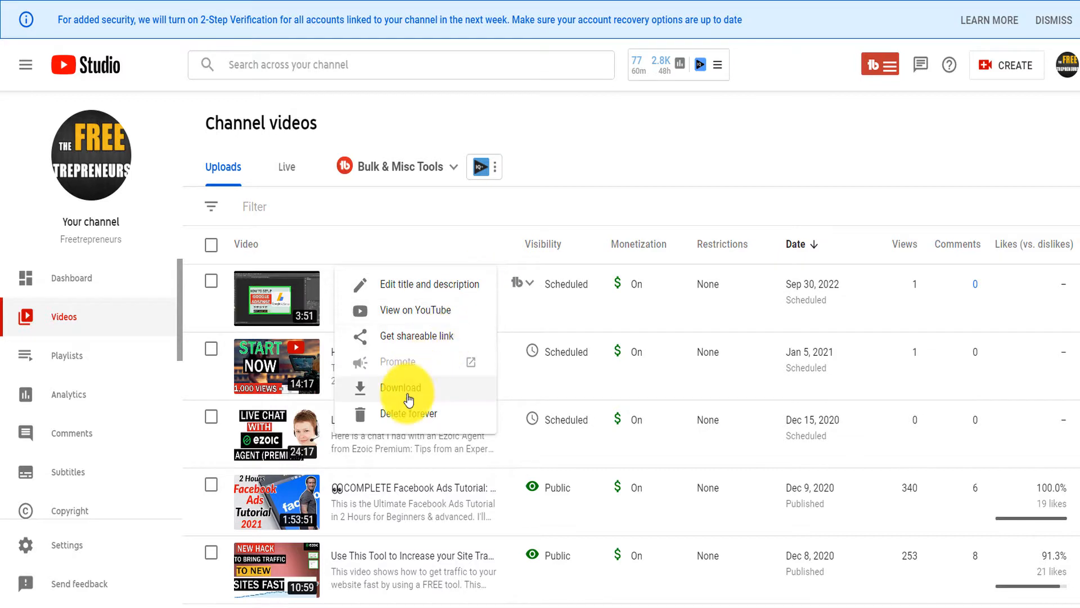
click(400, 387)
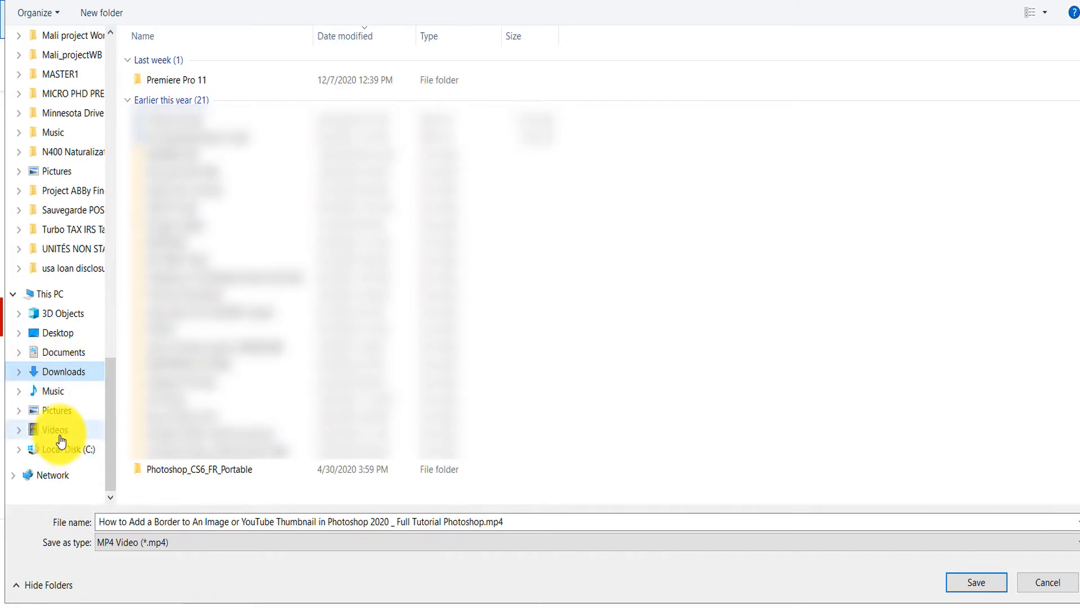
click(50, 429)
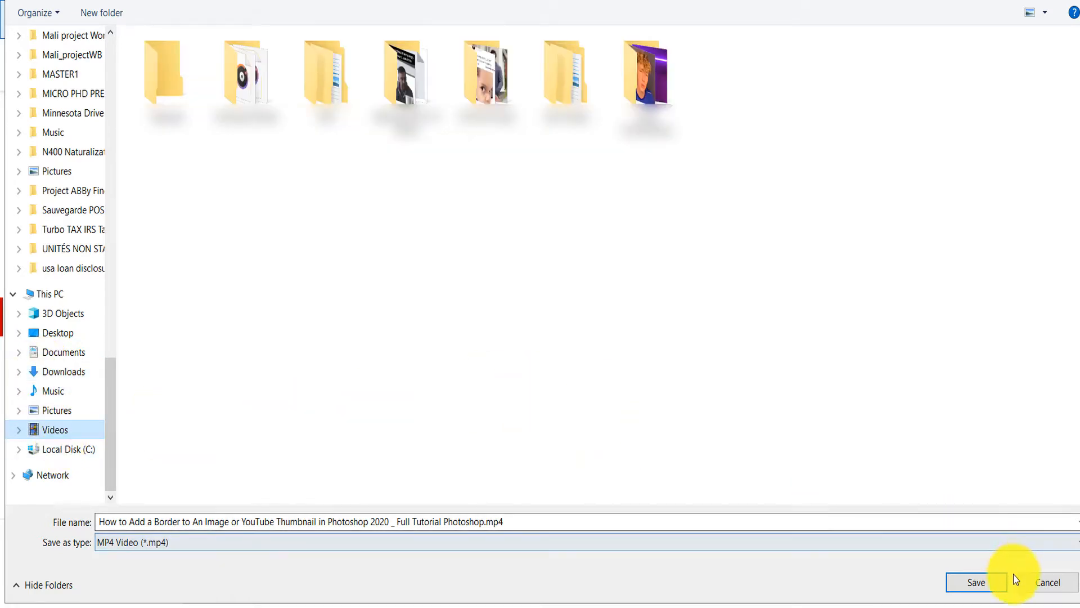
click(974, 597)
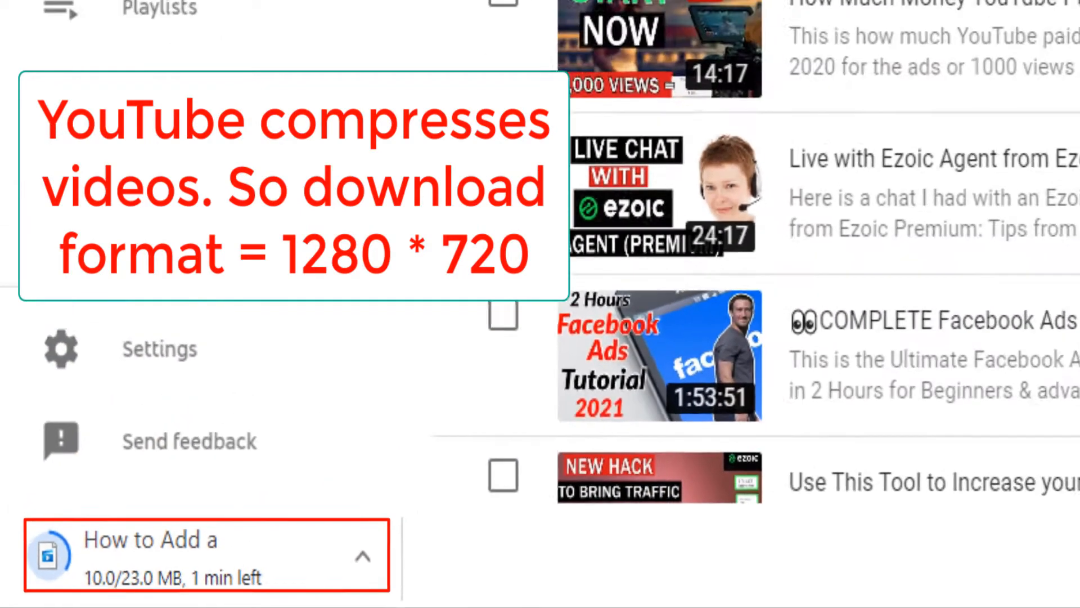
Select the scheduled videos together and view the More actions dropdown for the selection
click(210, 402)
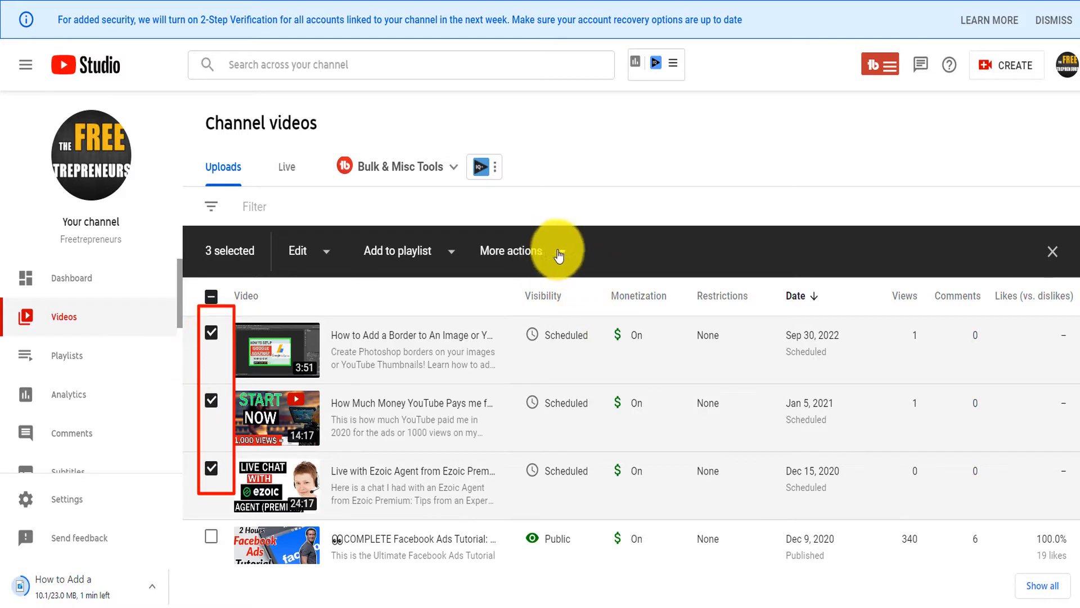
click(560, 251)
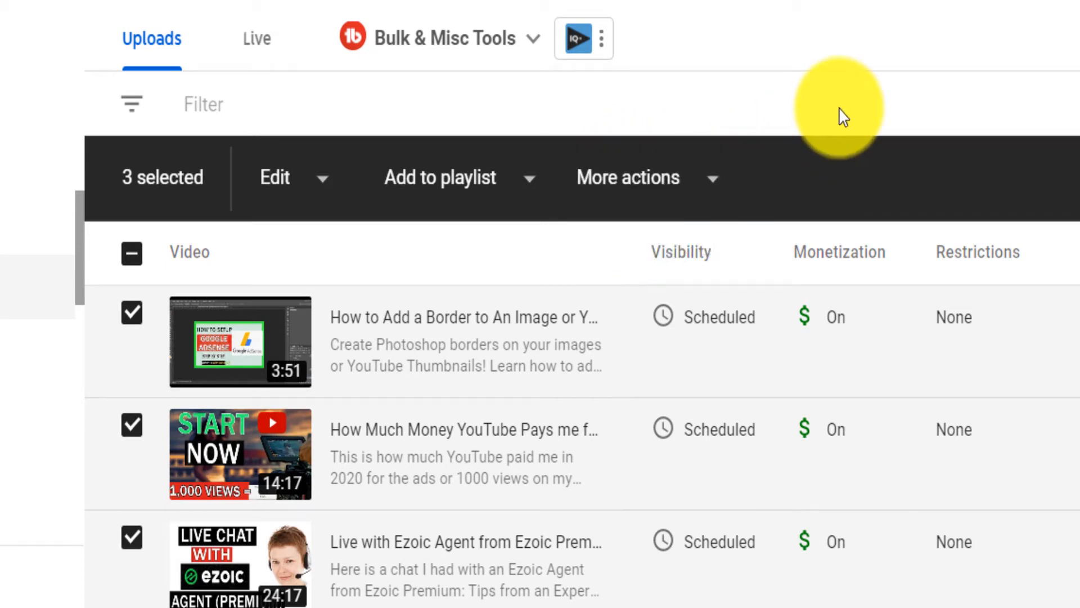
mouse_move(133, 317)
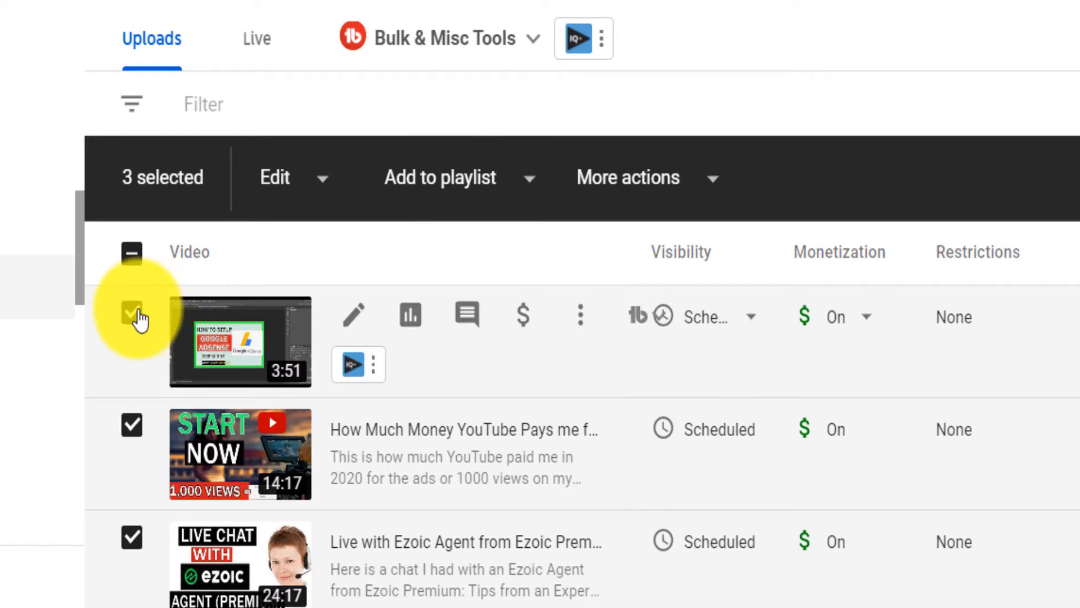
click(131, 313)
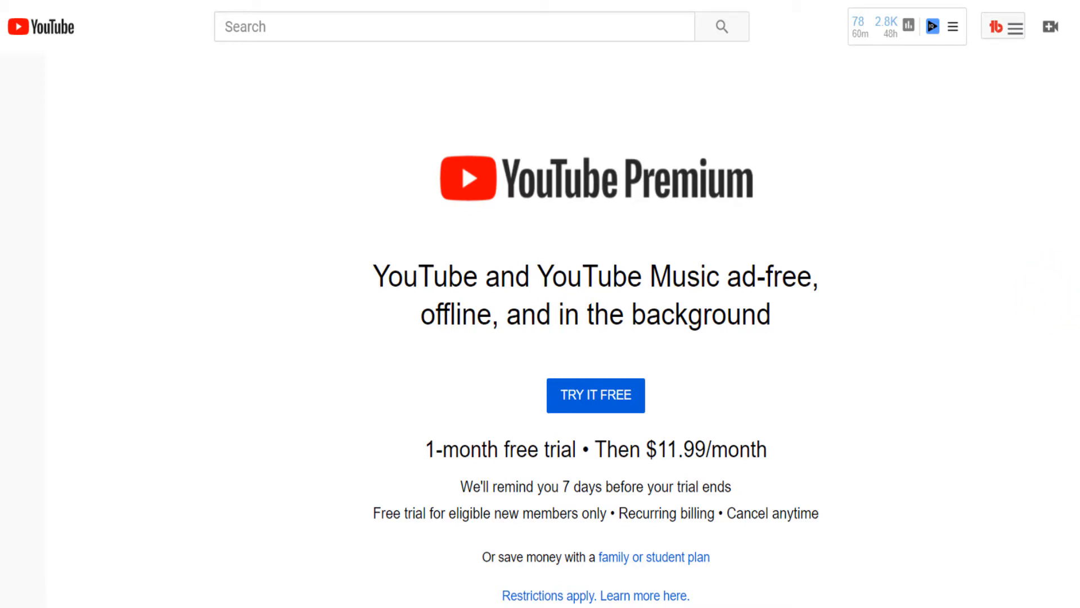
Scroll the YouTube Premium page down to the offline Downloads benefit section
scroll(down, 3)
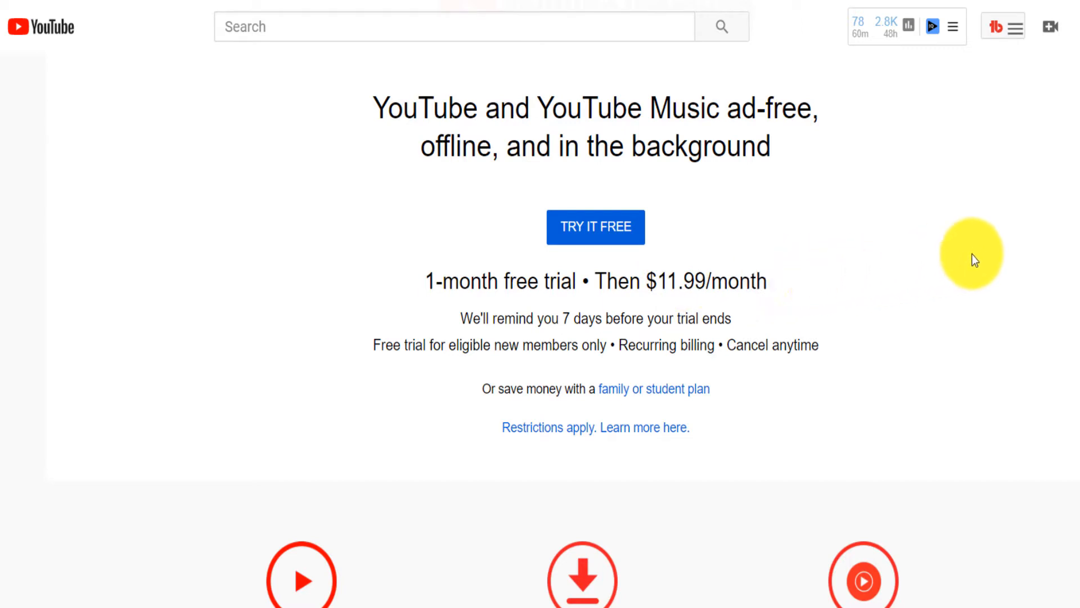
scroll(down, 3)
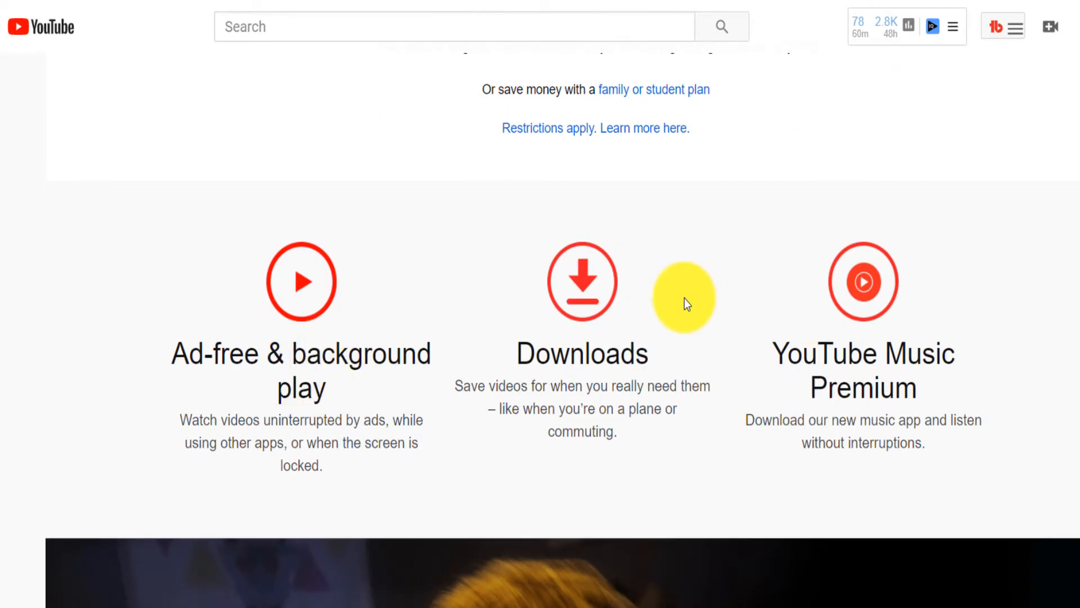
mouse_move(326, 374)
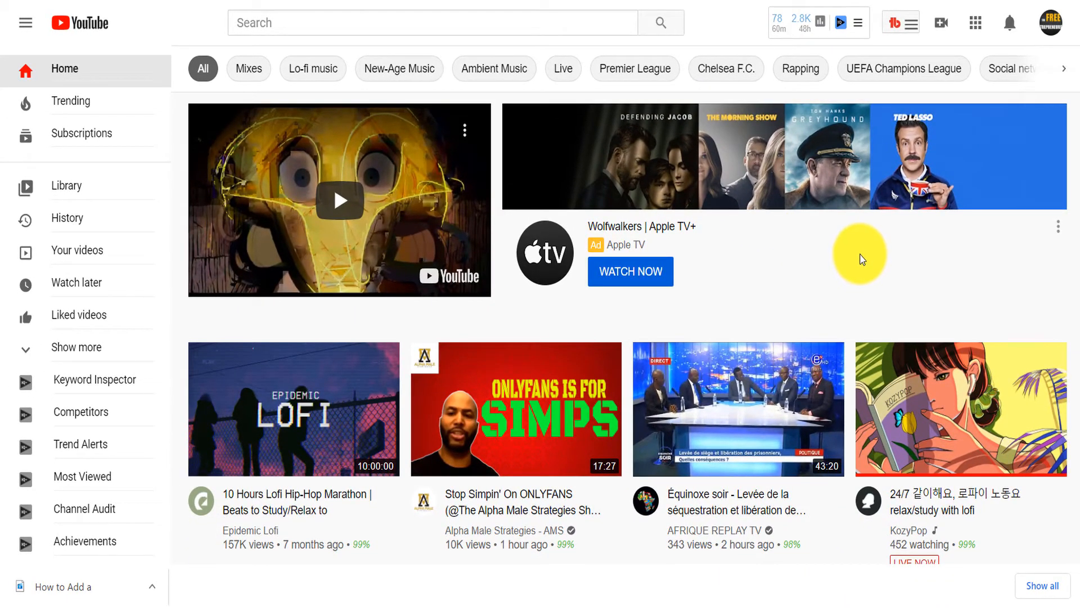
mouse_move(932, 397)
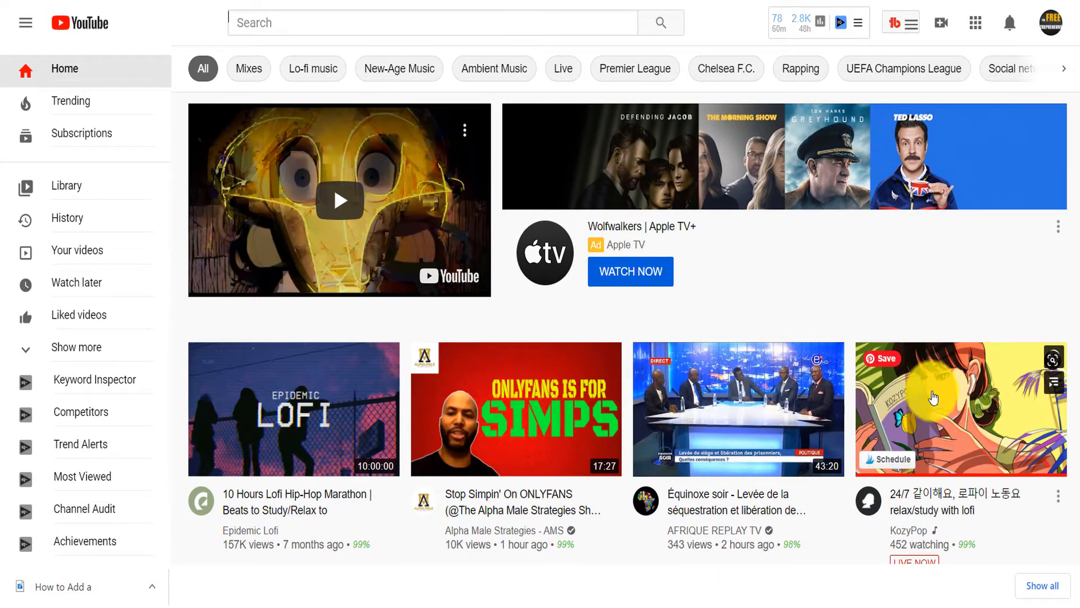
mouse_move(302, 396)
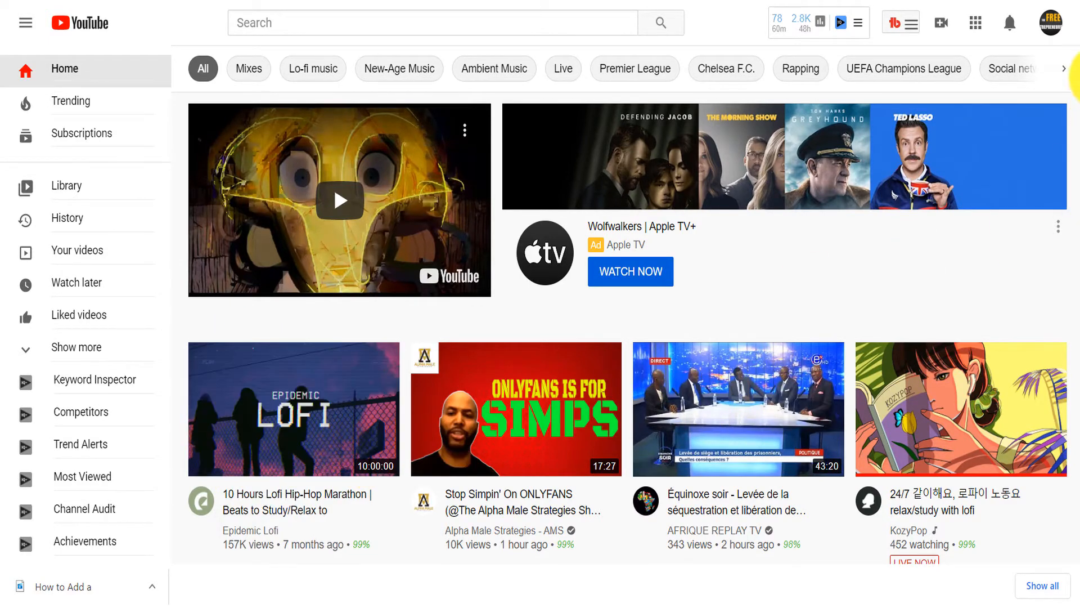
Search YouTube for 'cat viral videos' and open the Cat Vibing To Ievan Polkka result
scroll(down, 3)
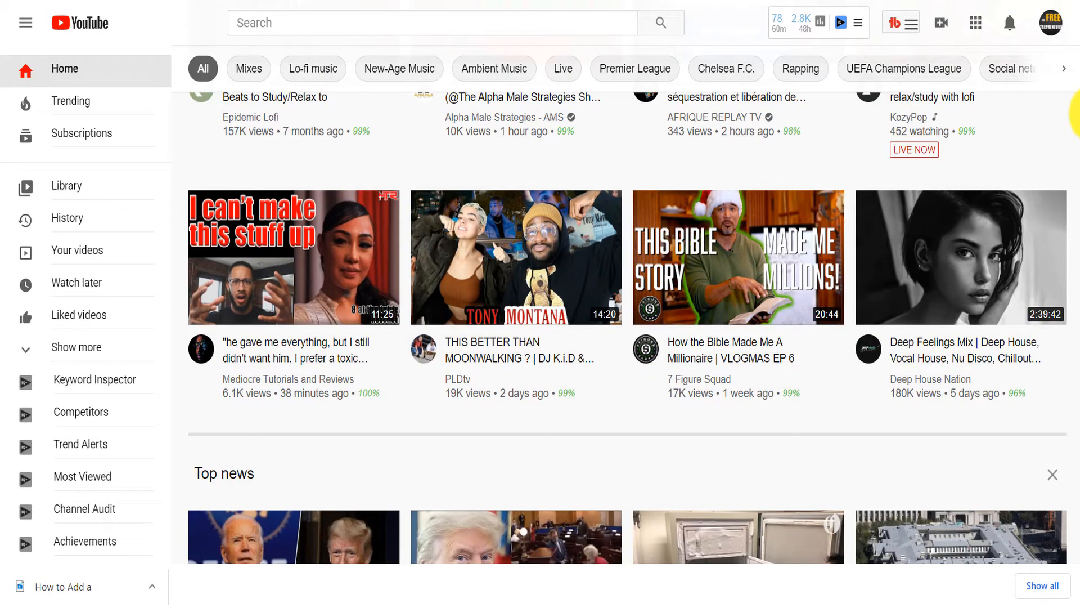
text(cat viral vi)
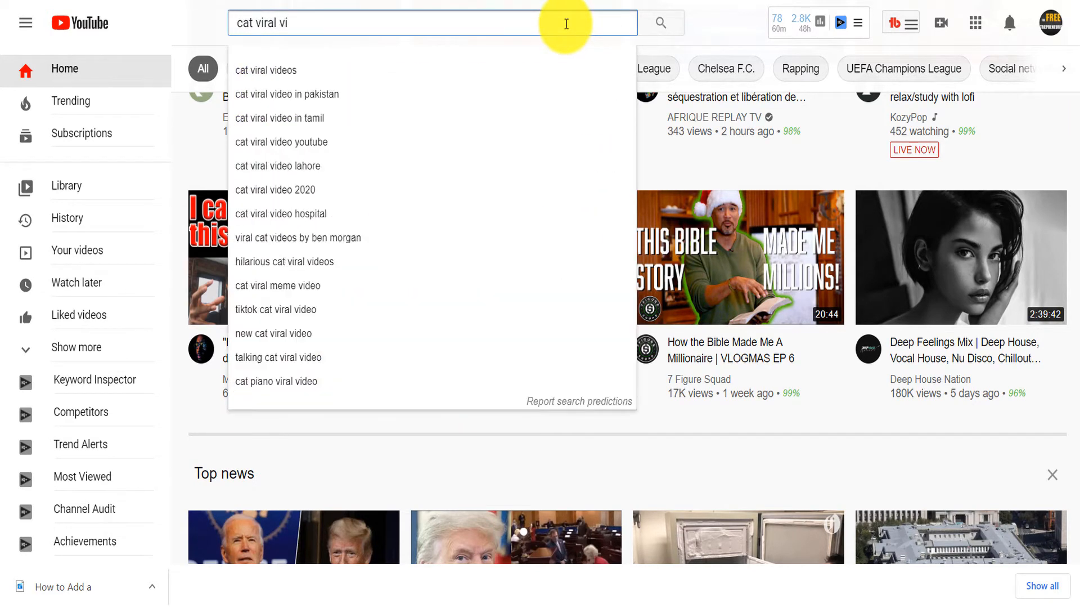
click(265, 69)
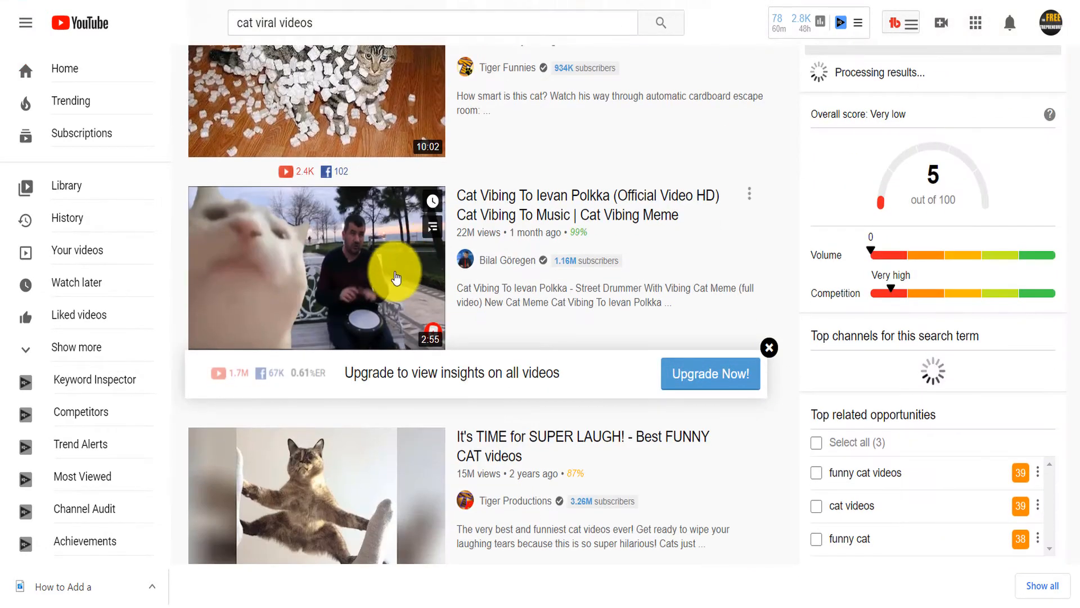
mouse_move(289, 273)
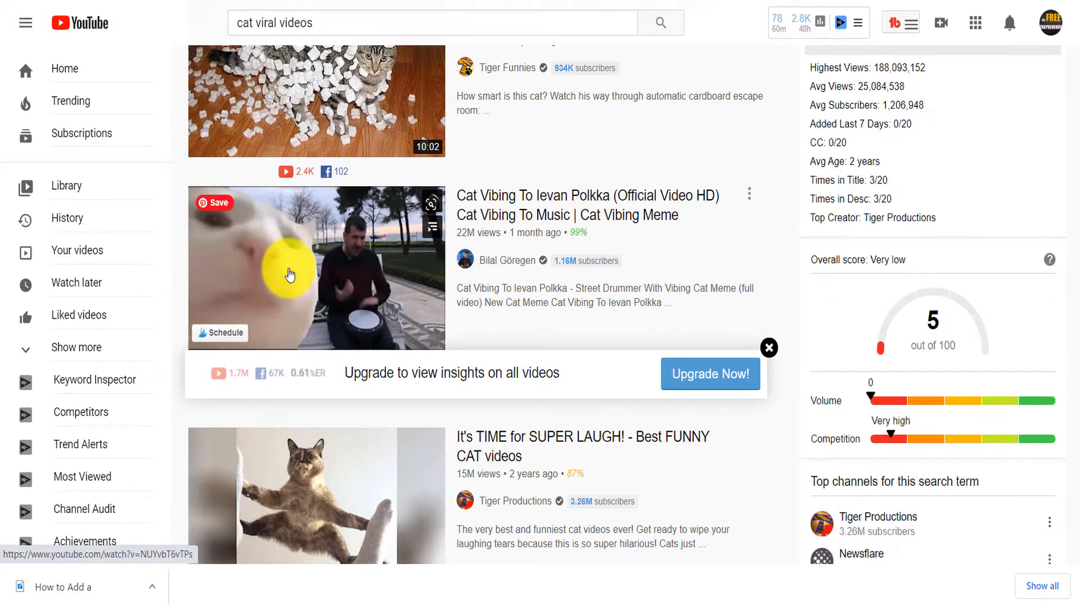
click(289, 273)
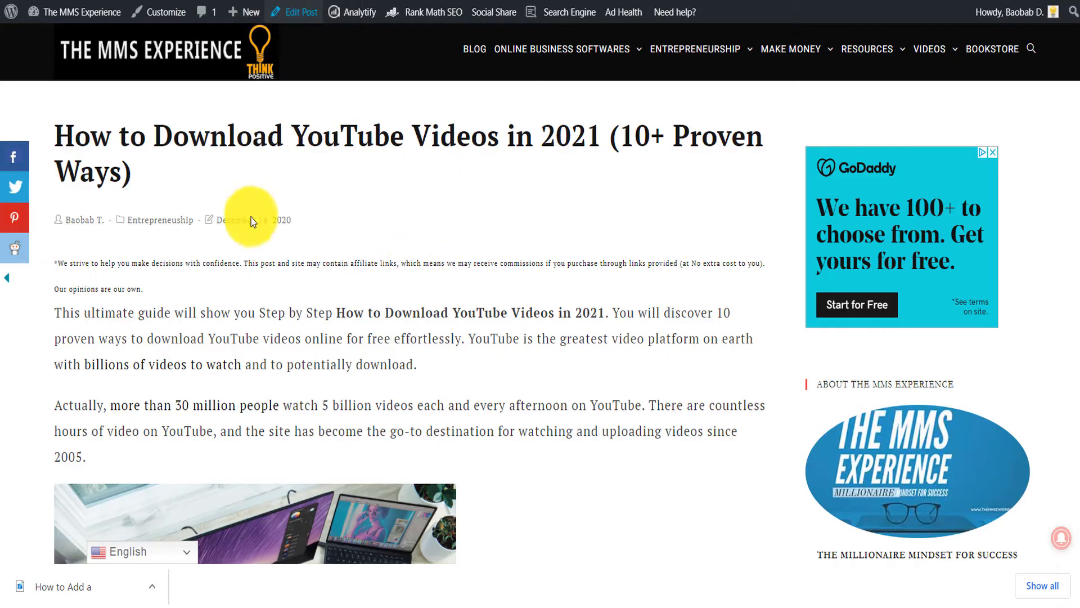
Scroll the blog post to its Contents table listing Method 1 and Solutions 1–7
scroll(down, 3)
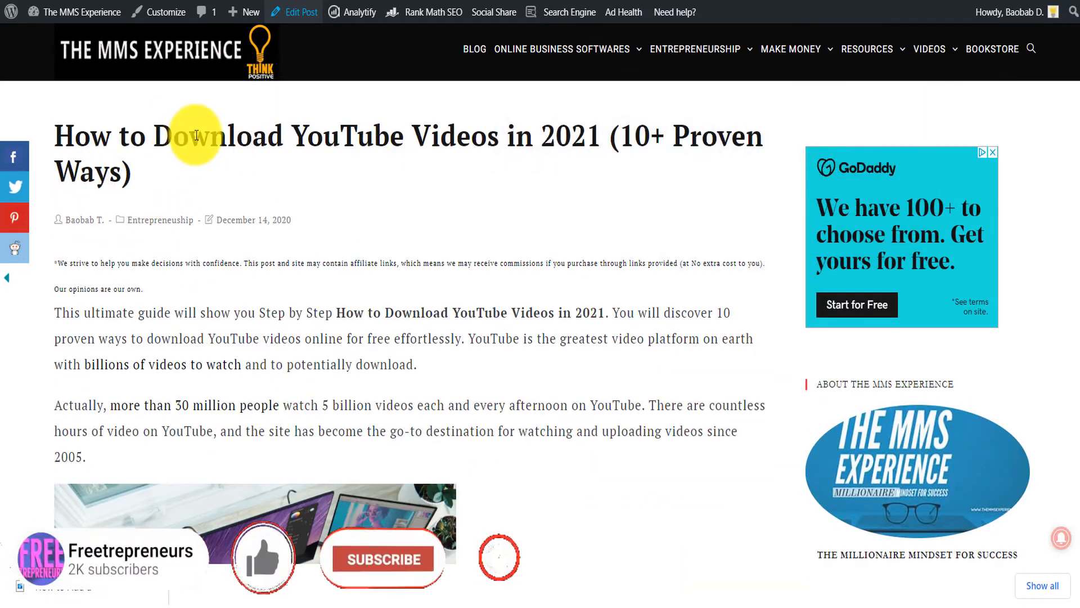
scroll(down, 3)
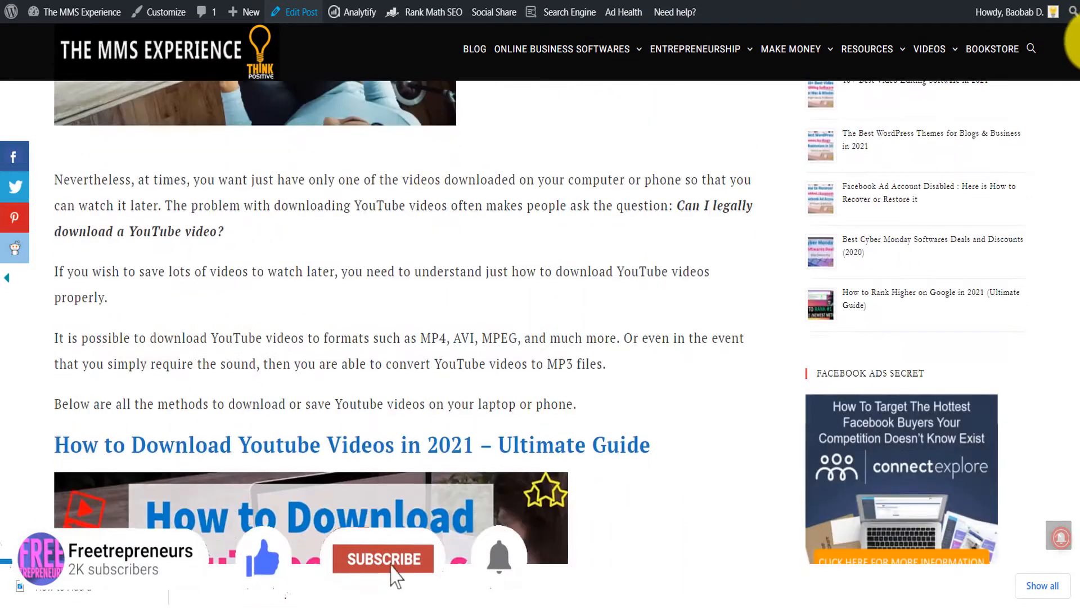
scroll(down, 3)
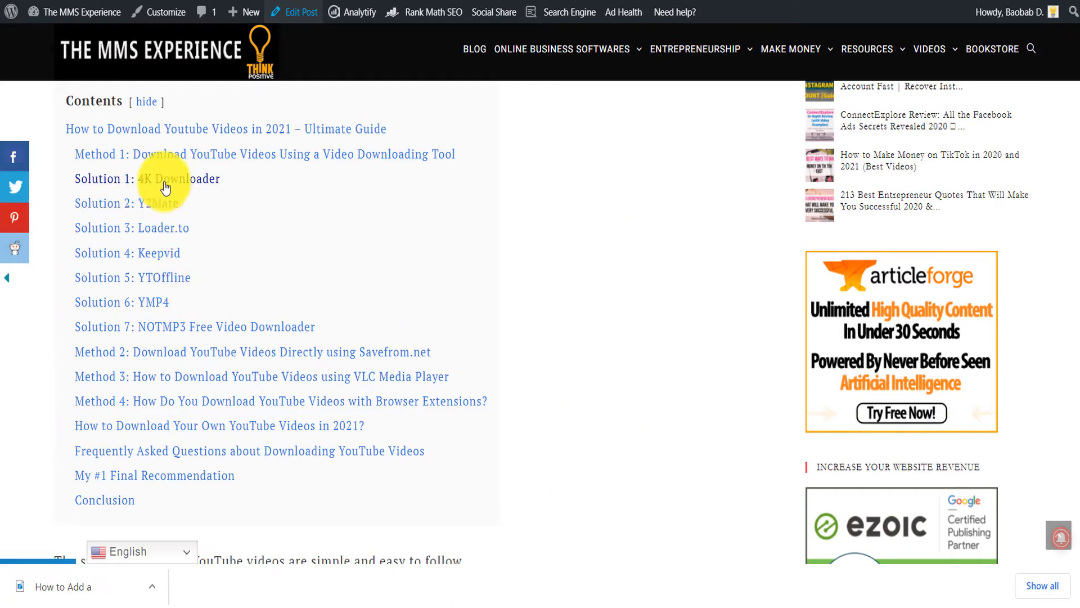
mouse_move(158, 184)
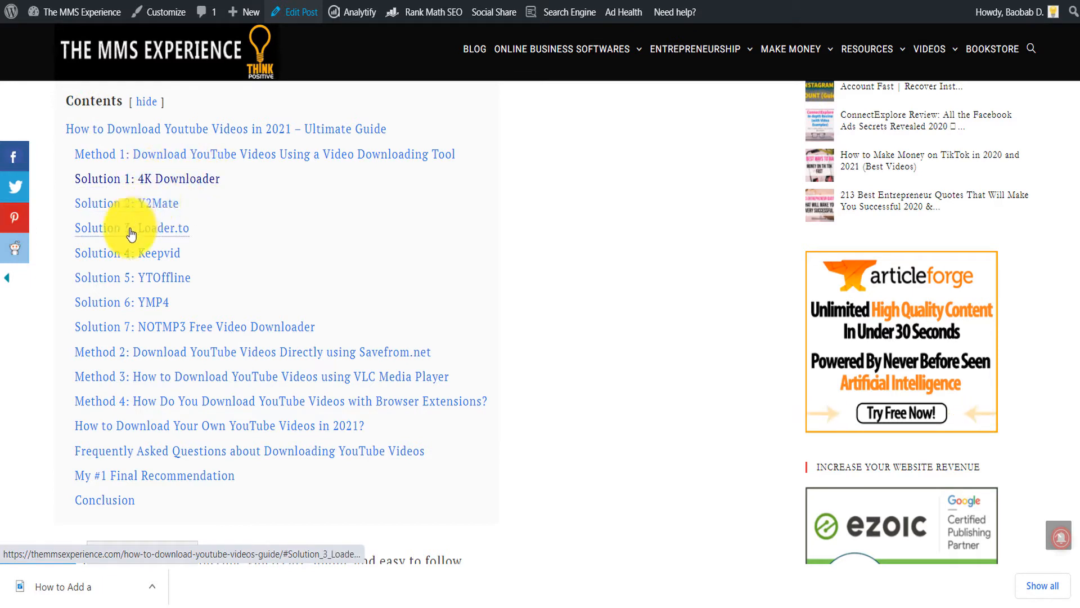
mouse_move(169, 282)
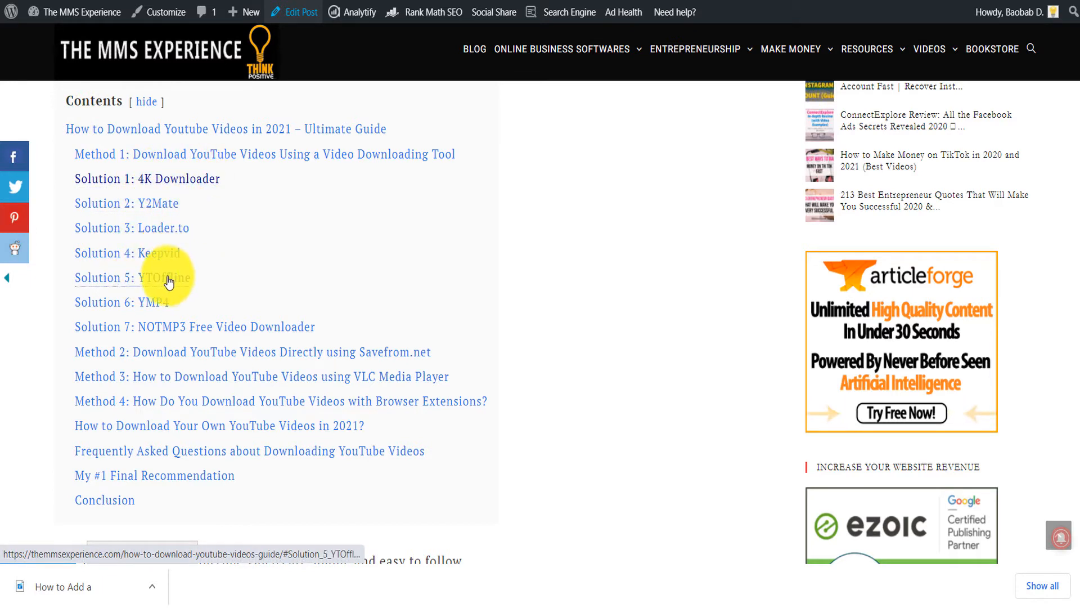
mouse_move(172, 239)
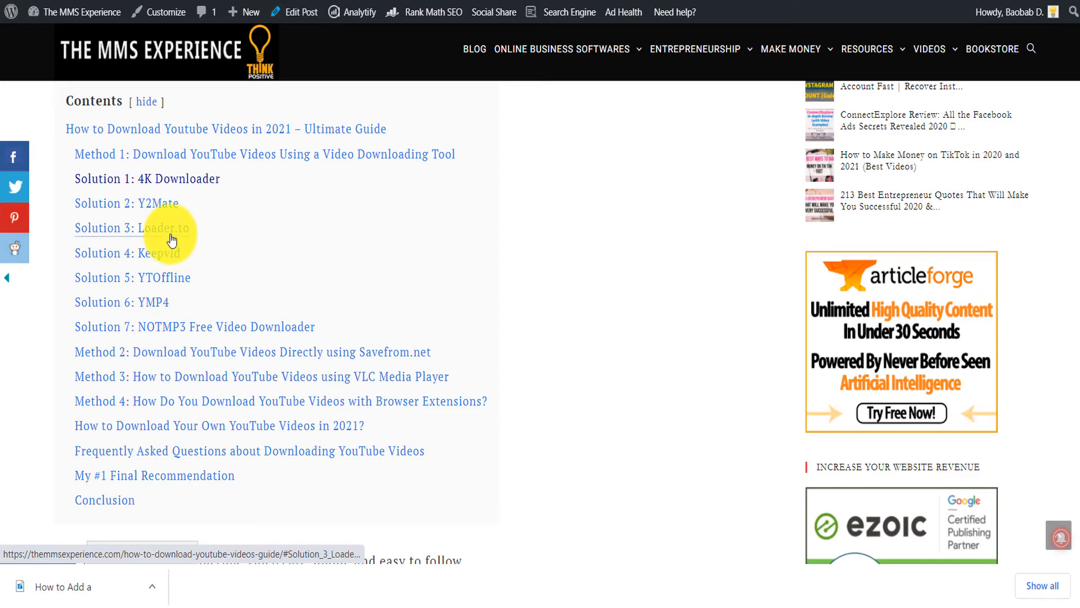
click(131, 228)
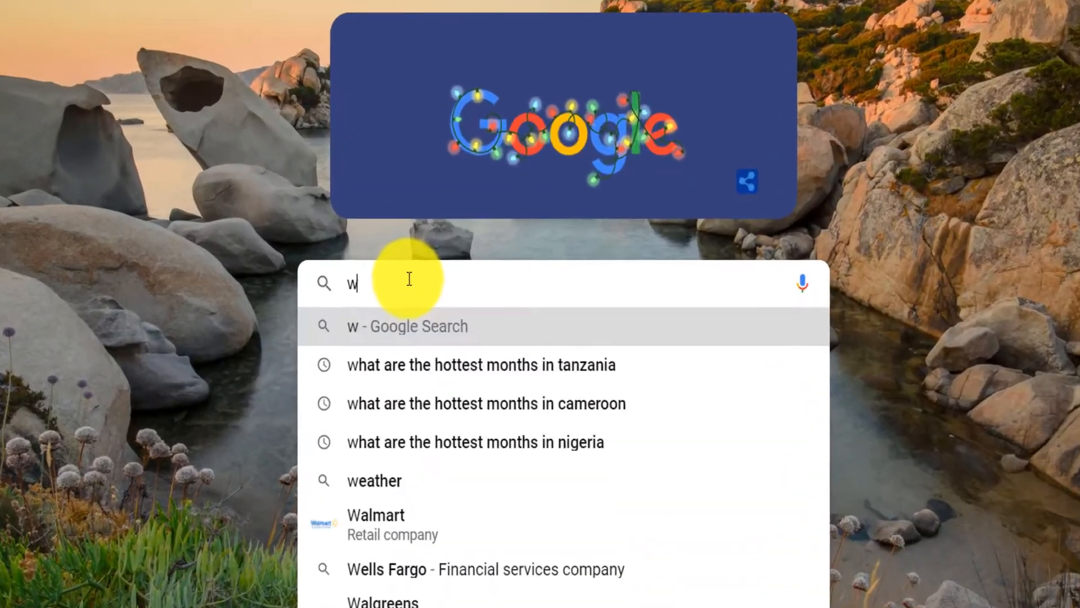
Go to themmsexperience.com and open the '10 Ways to Download YouTube Videos' guide from Resources
text(ww.themm)
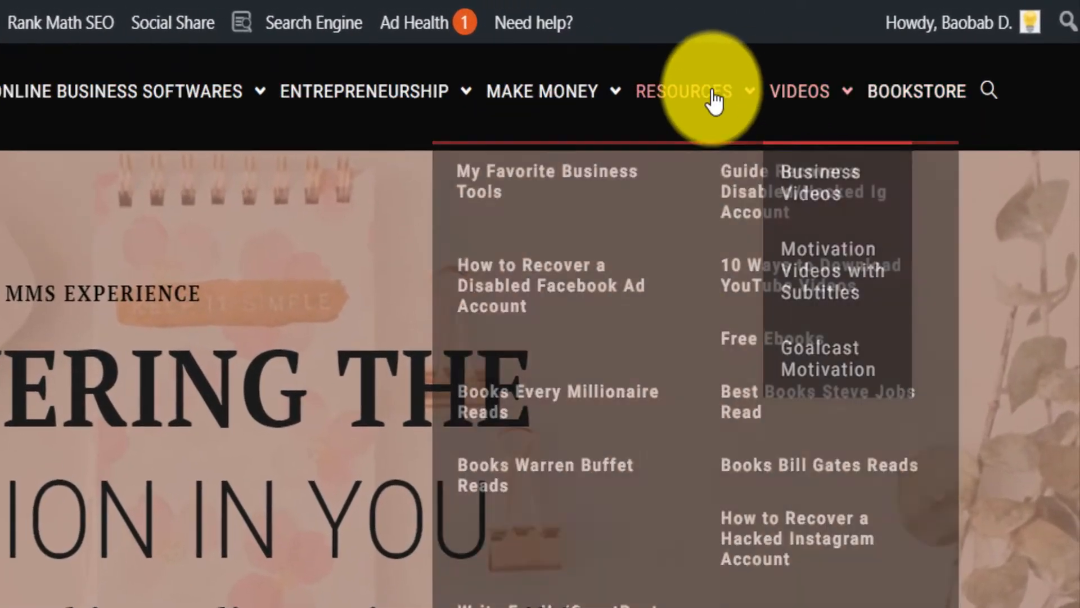
mouse_move(769, 283)
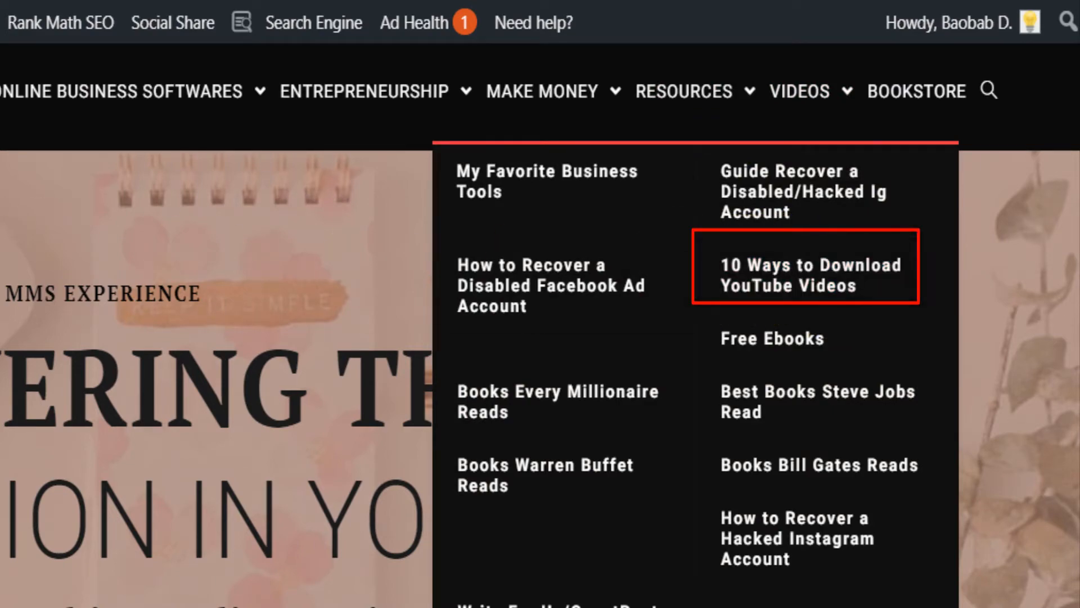
click(804, 274)
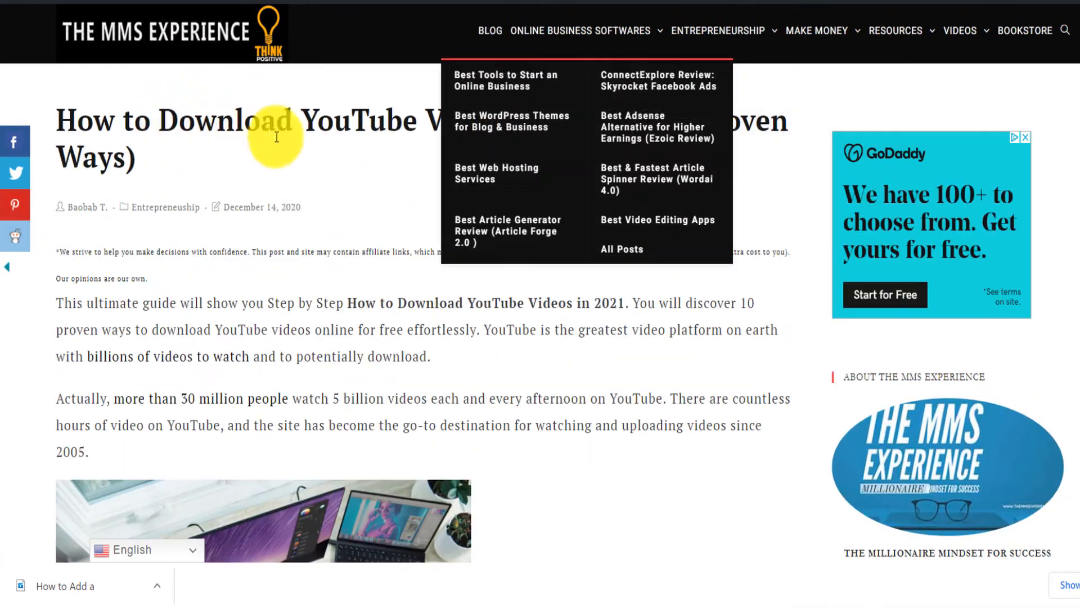
scroll(down, 3)
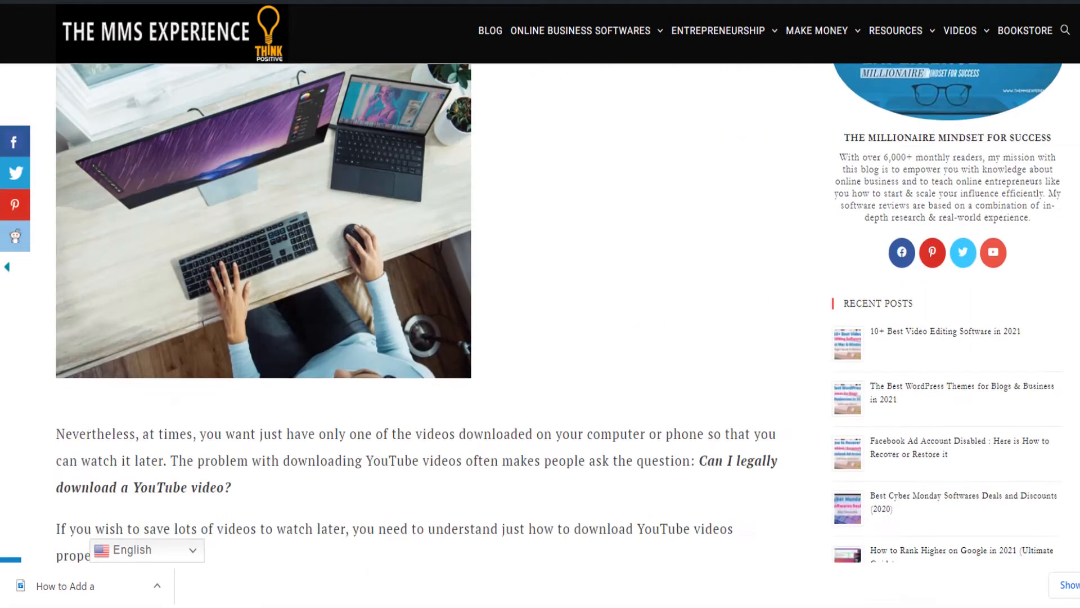
scroll(down, 3)
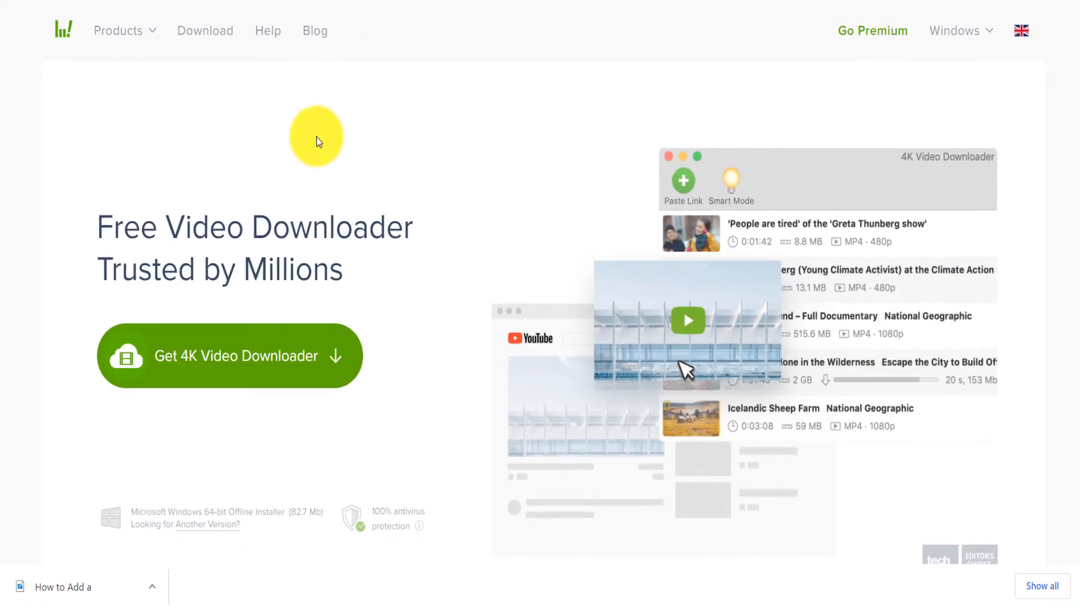
mouse_move(443, 171)
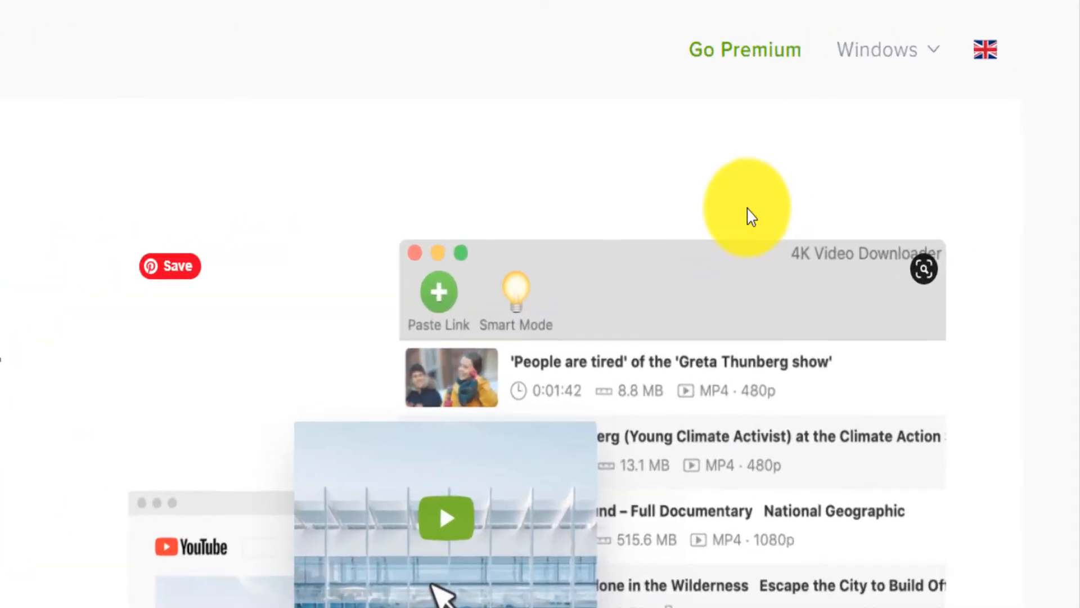
Get the 4K Video Downloader installer 4kvideodownloader_4.13.5_x64.msi and save it
click(877, 49)
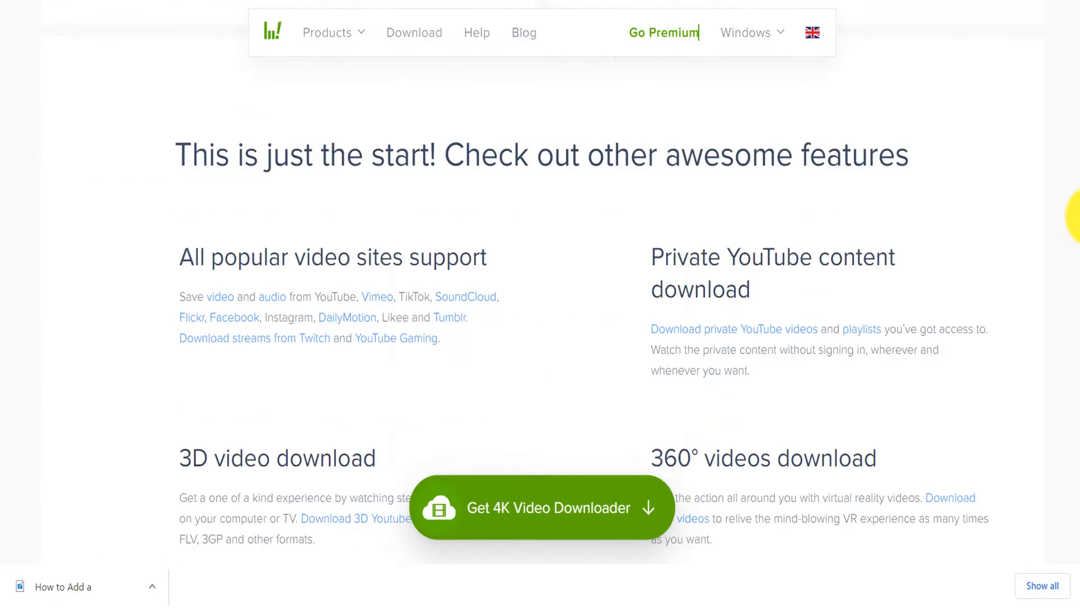
click(548, 508)
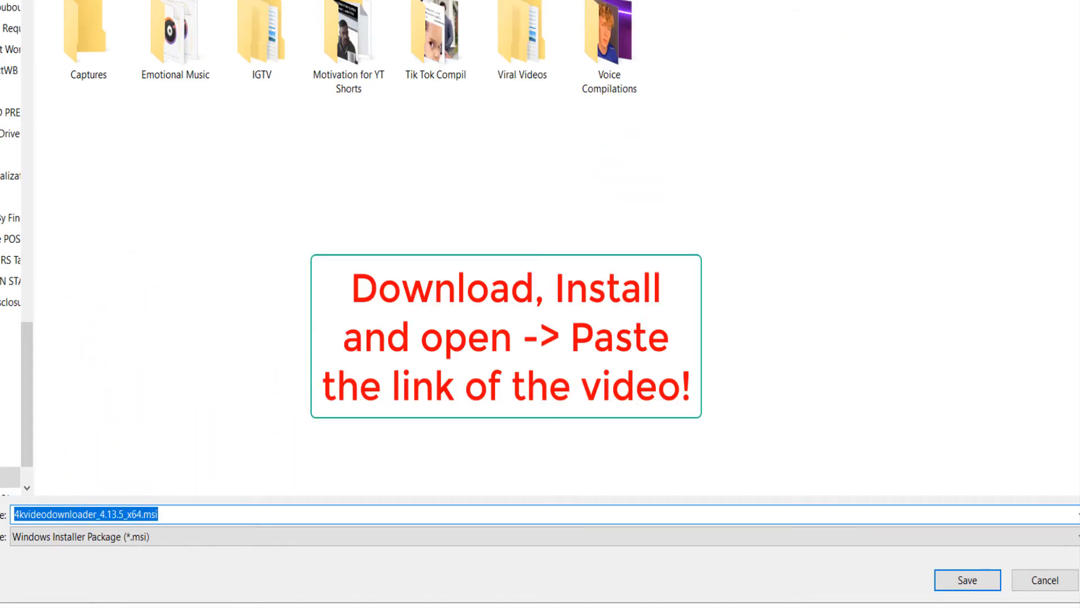
click(965, 581)
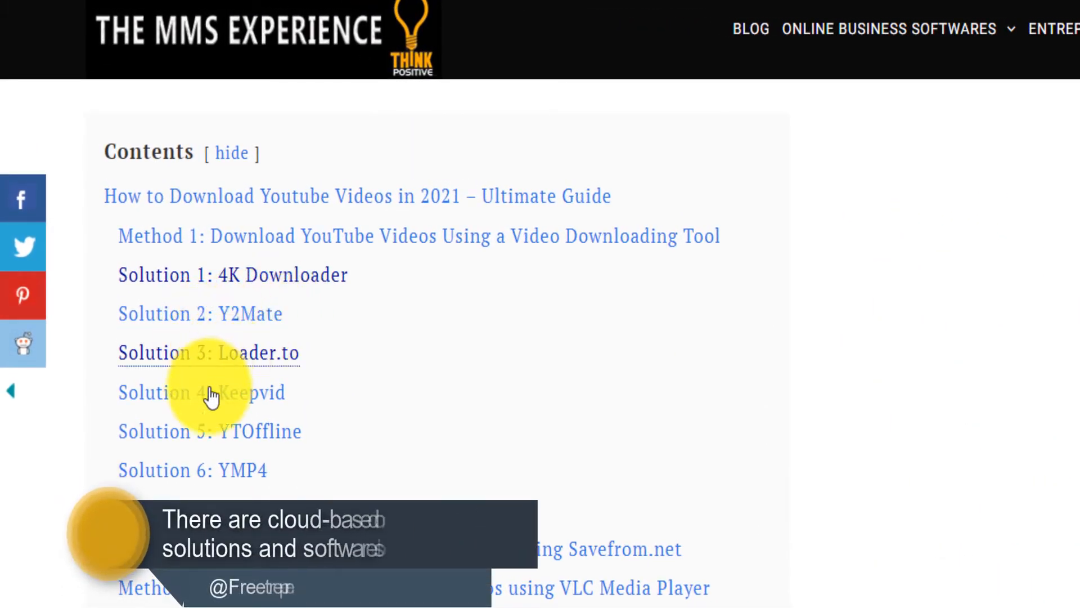
mouse_move(287, 471)
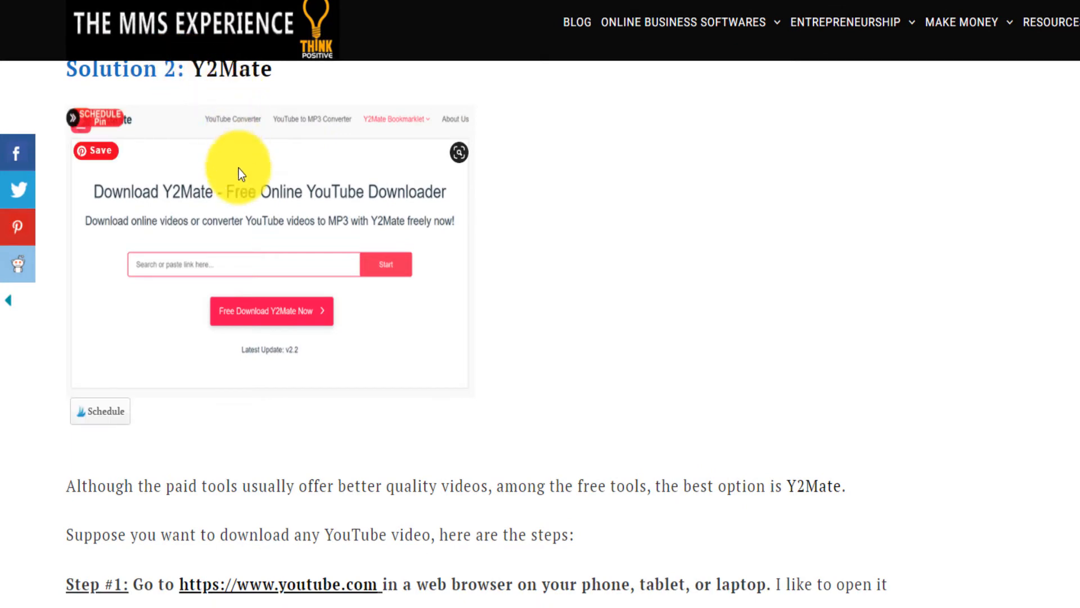
Read through the Solution 2: Y2Mate steps and follow the 'Try Y2Mate' link
scroll(down, 3)
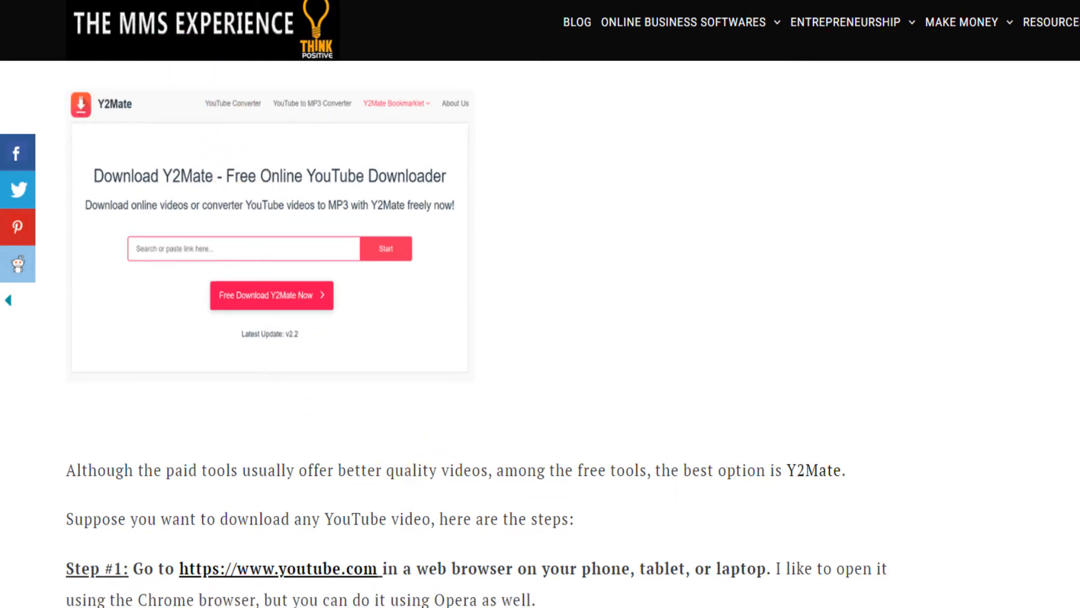
scroll(down, 3)
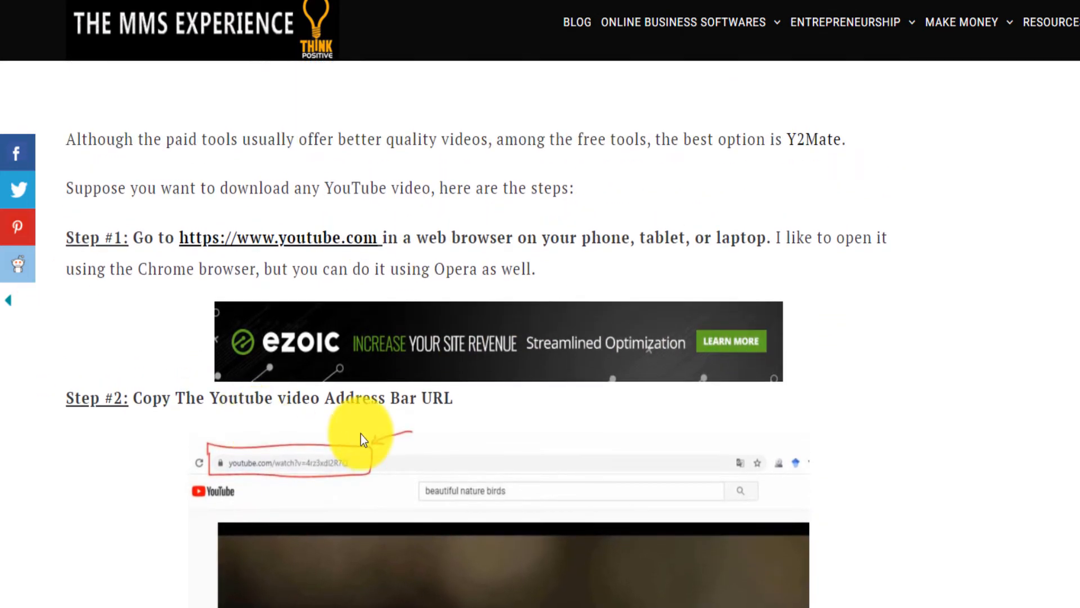
scroll(down, 3)
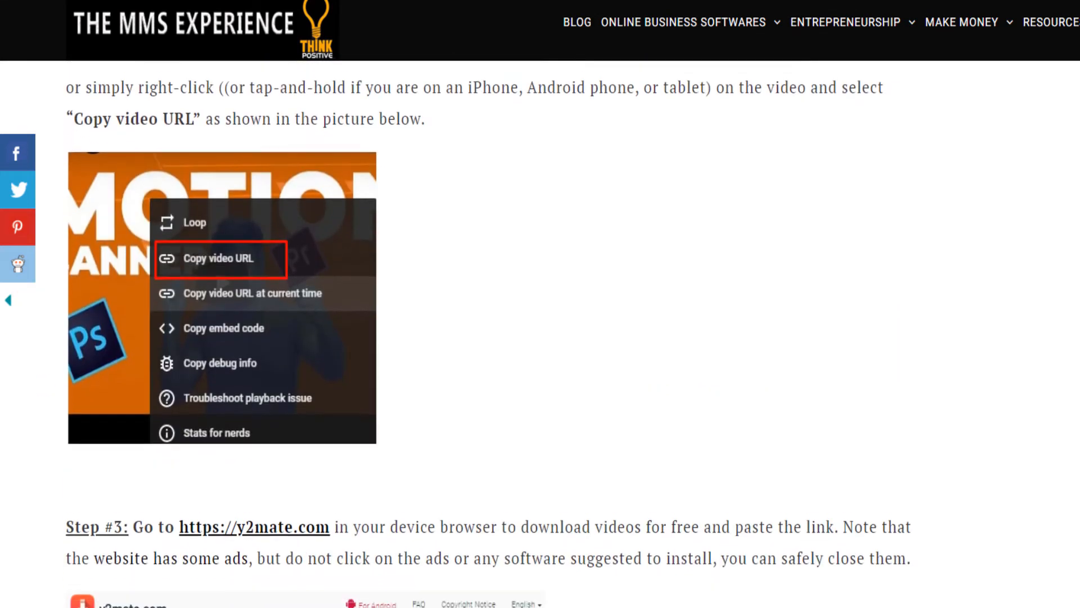
scroll(down, 3)
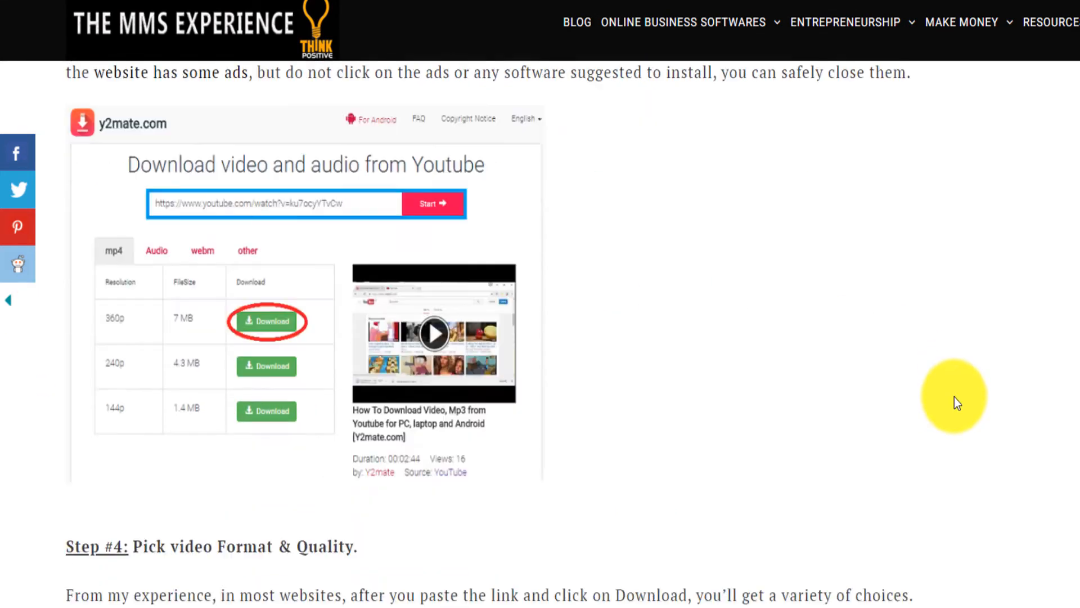
scroll(down, 3)
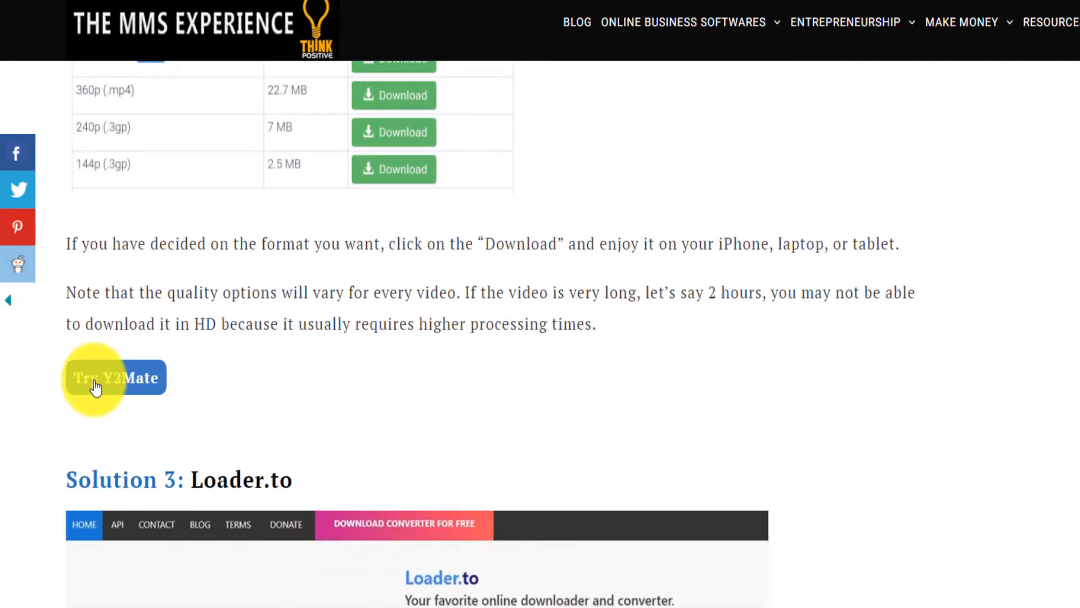
click(115, 378)
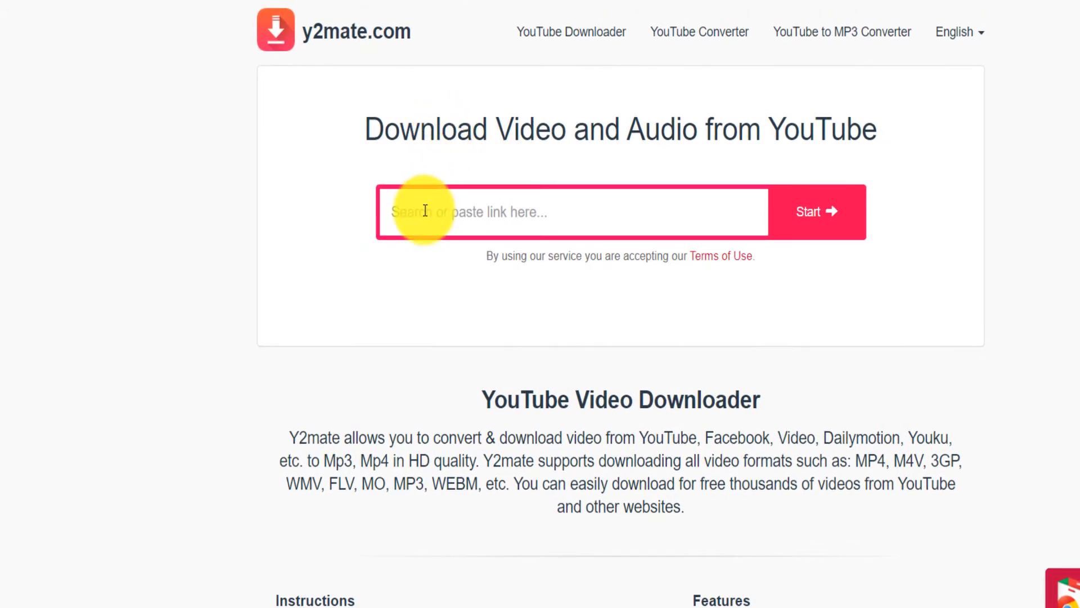
text(https://youtu.be/NUYvbT6vTPs)
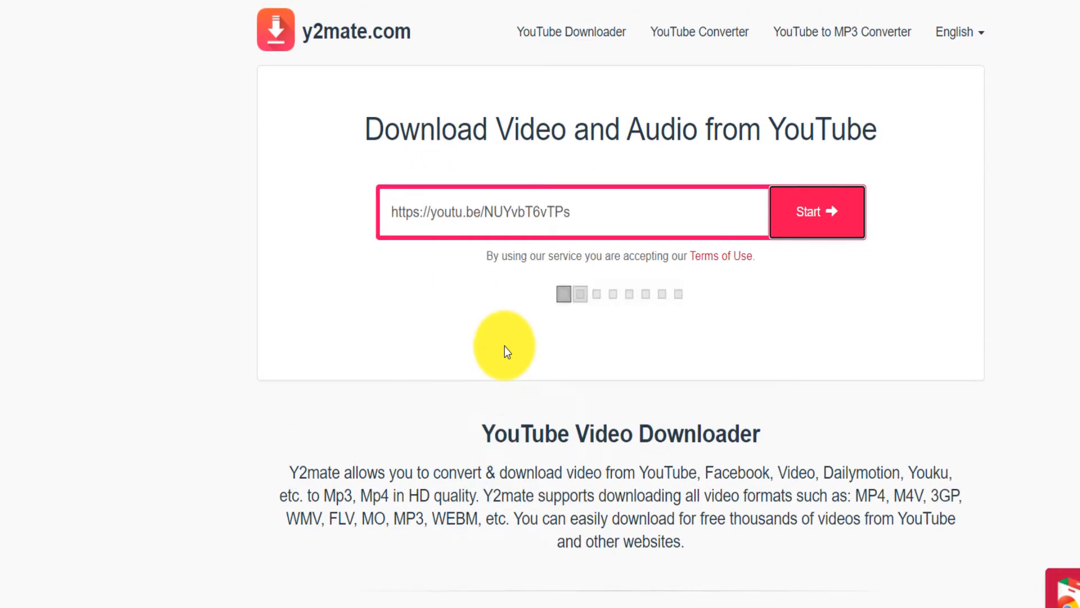
click(817, 211)
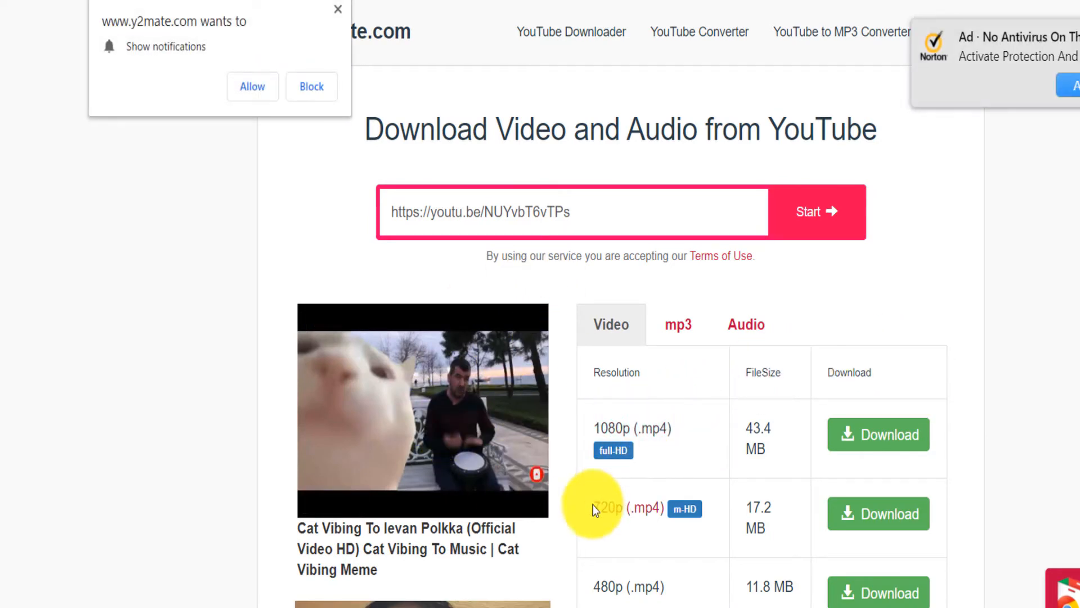
mouse_move(805, 484)
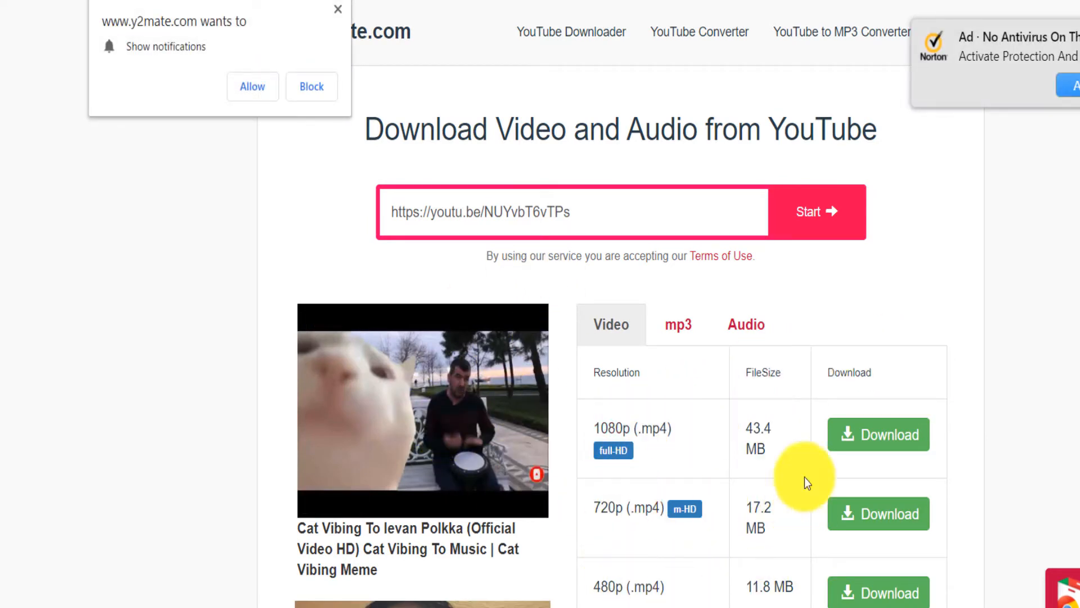
mouse_move(896, 443)
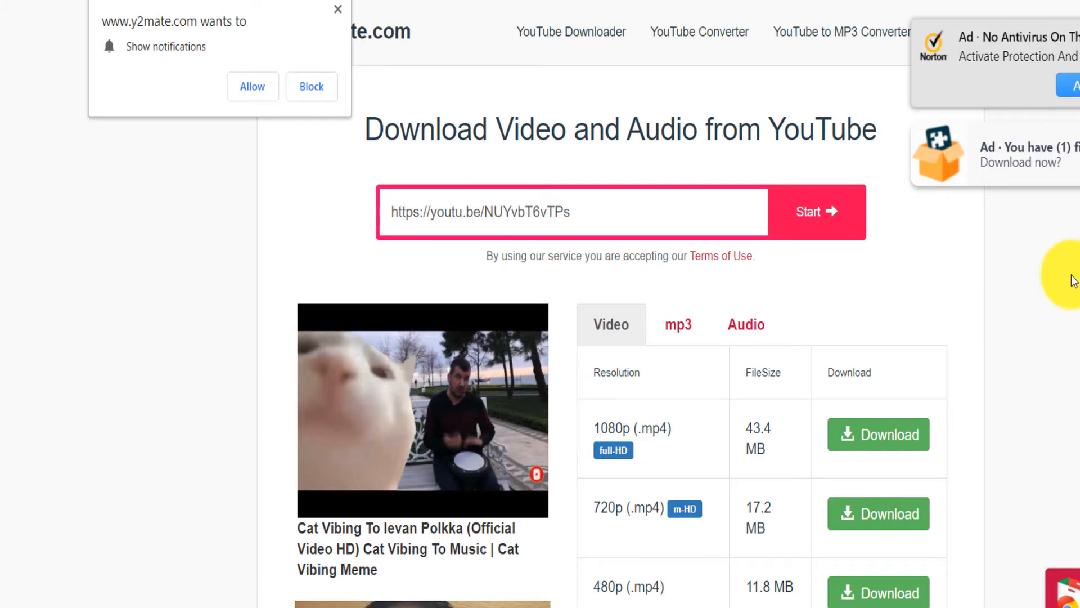
mouse_move(1074, 279)
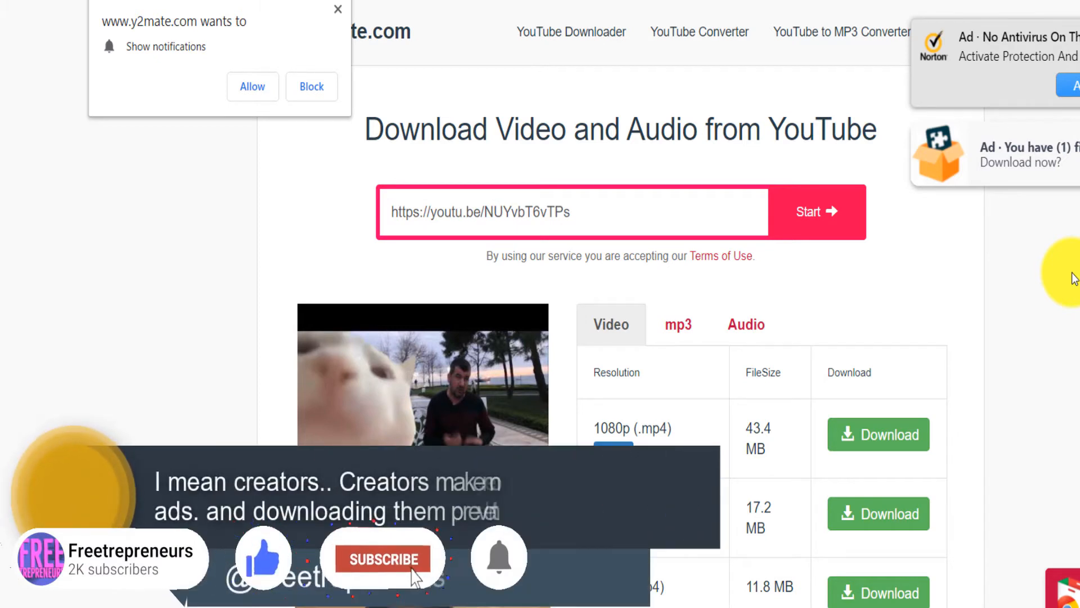
click(383, 558)
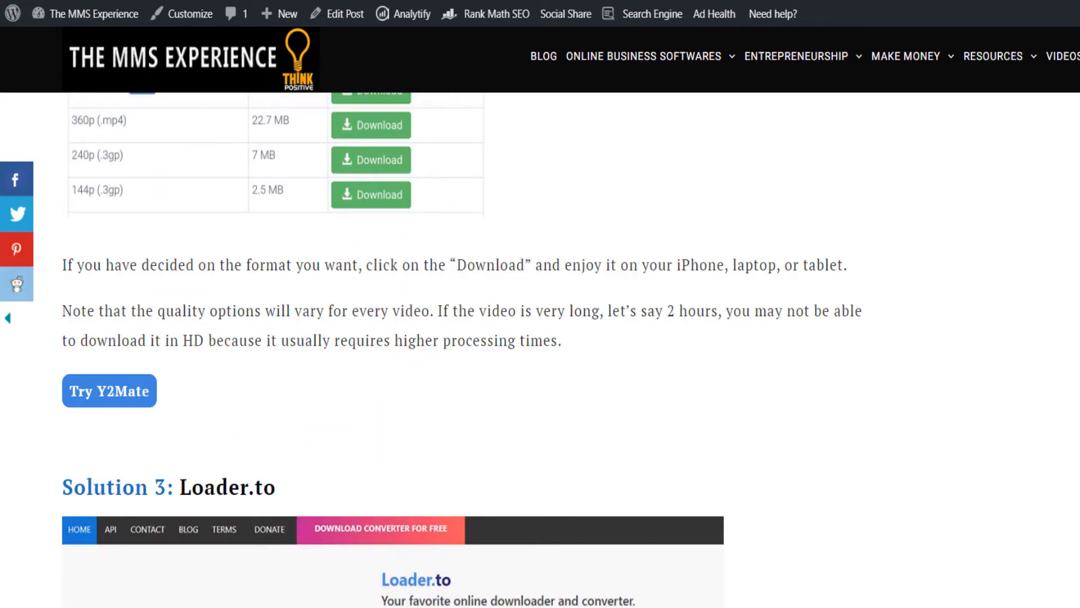
Reach Solution 3 in the guide and follow the 'Try Loader.to' button to the site
scroll(down, 3)
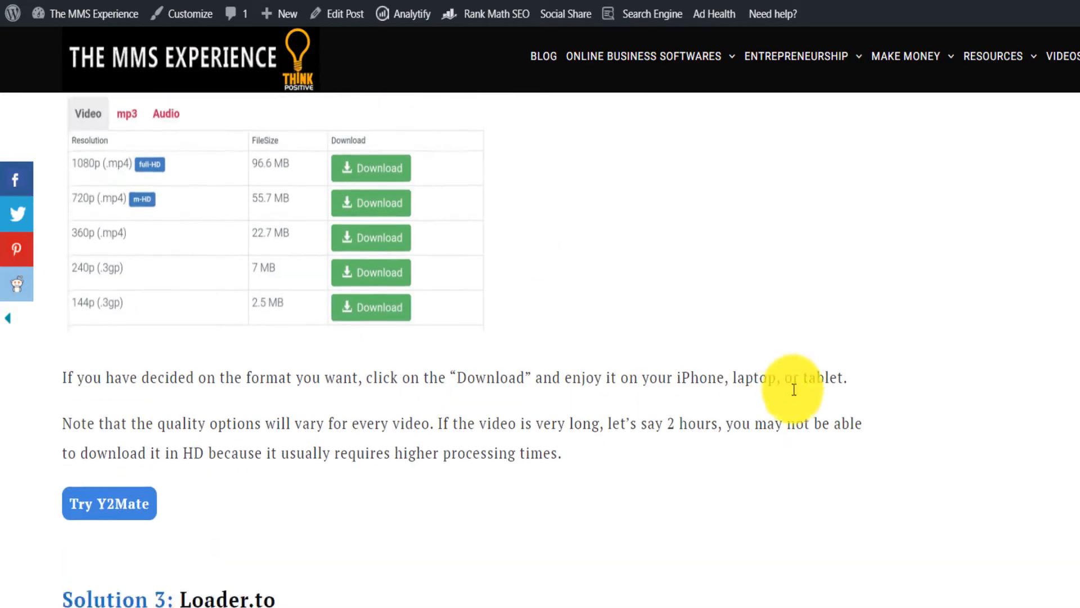
scroll(down, 3)
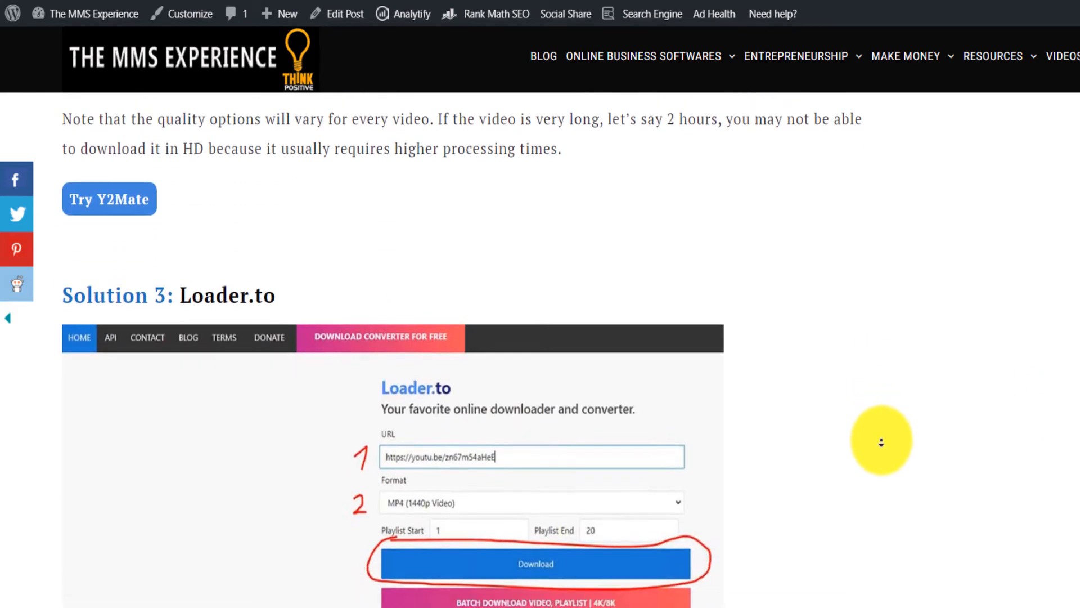
scroll(down, 3)
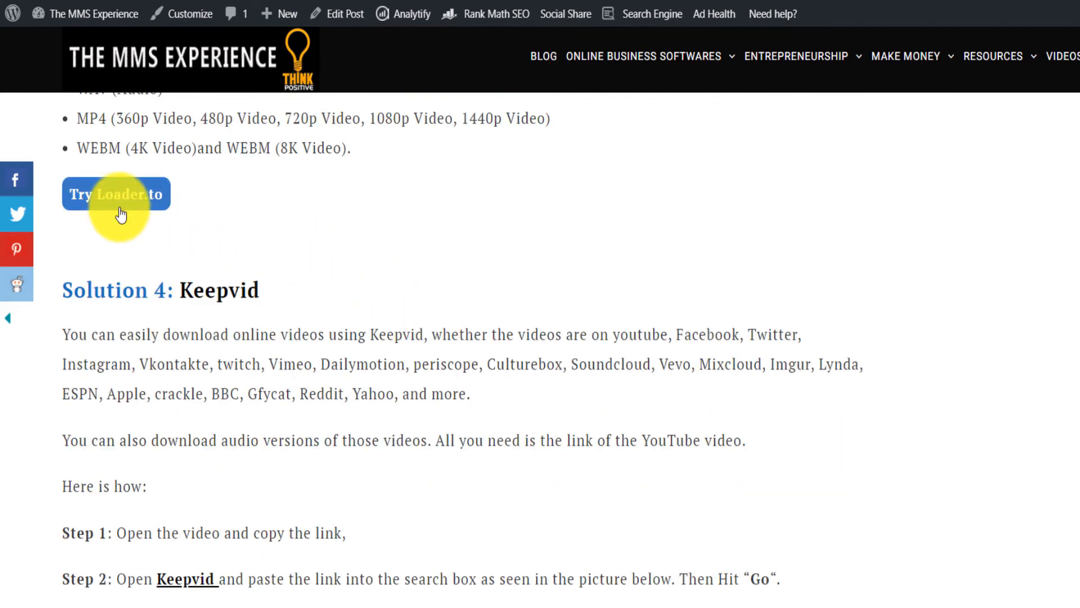
click(116, 193)
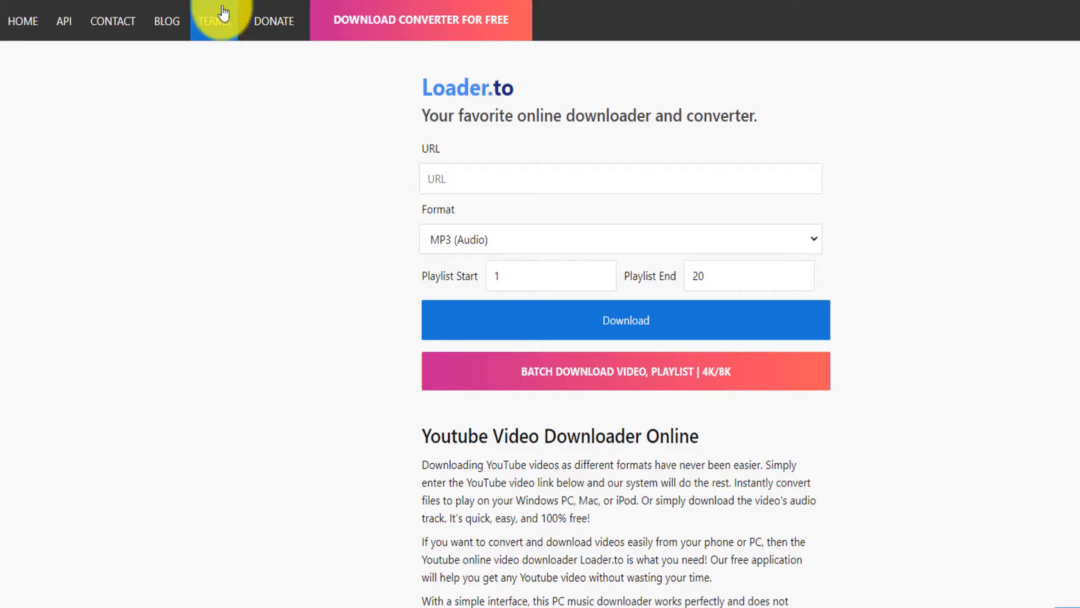
Paste the YouTube link into Loader.to and choose MP4 (720p Video) instead of MP3
right_click(437, 179)
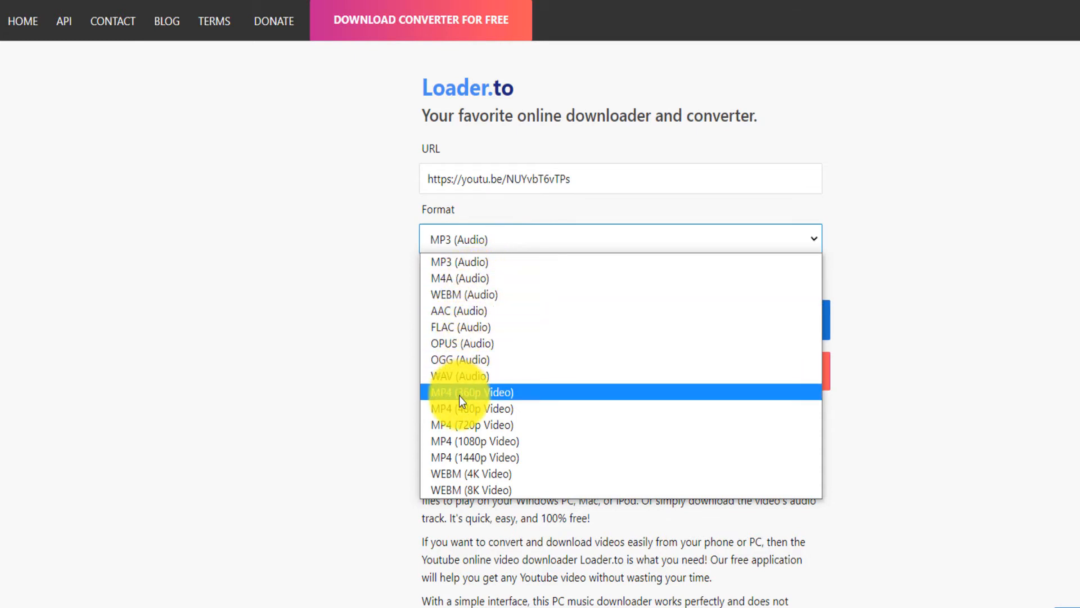
mouse_move(474, 473)
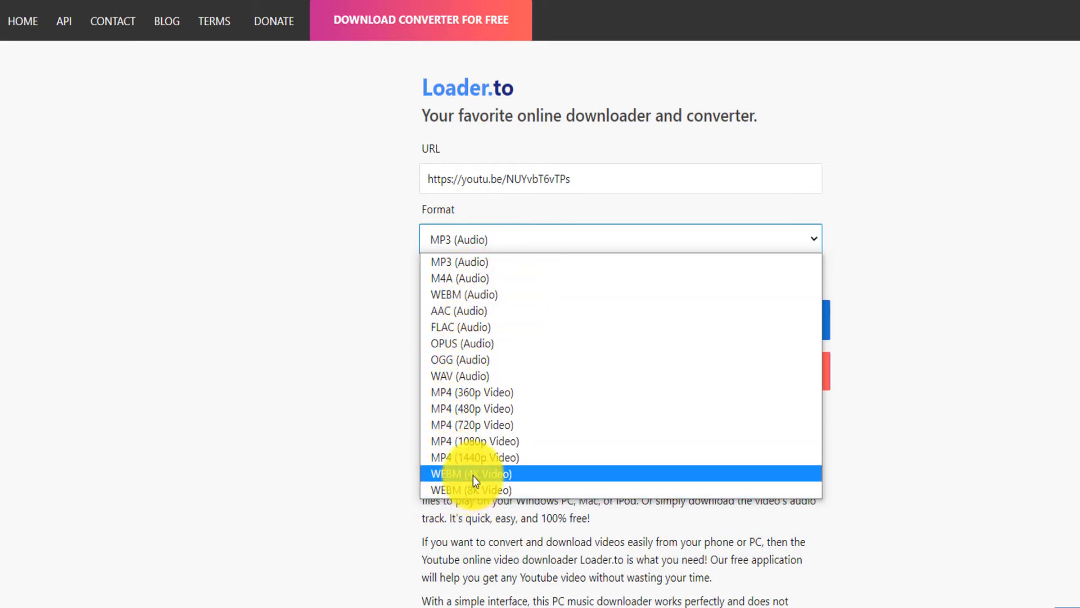
mouse_move(477, 496)
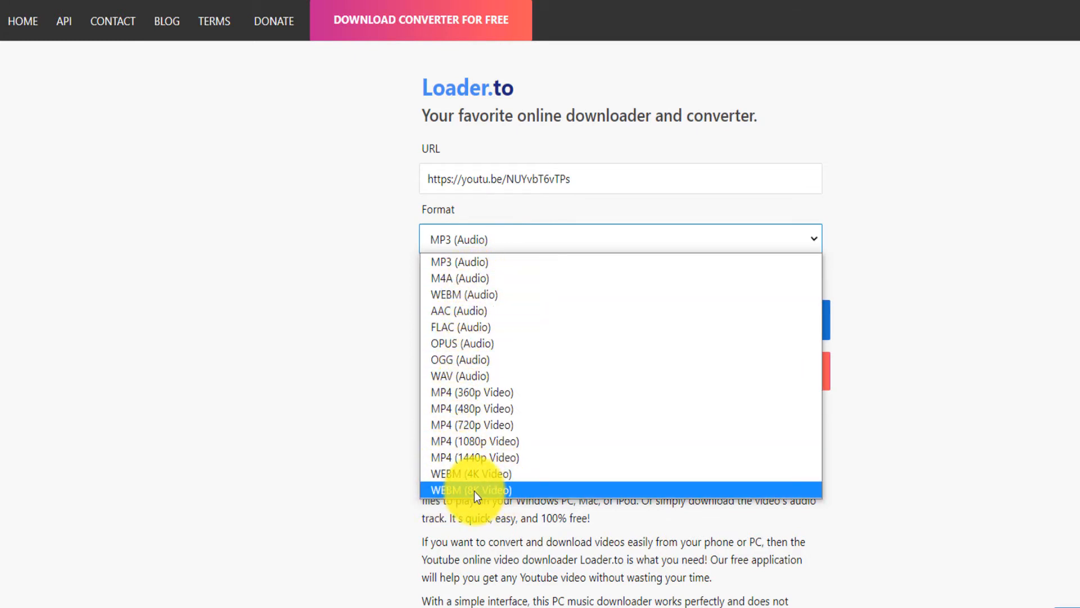
click(471, 425)
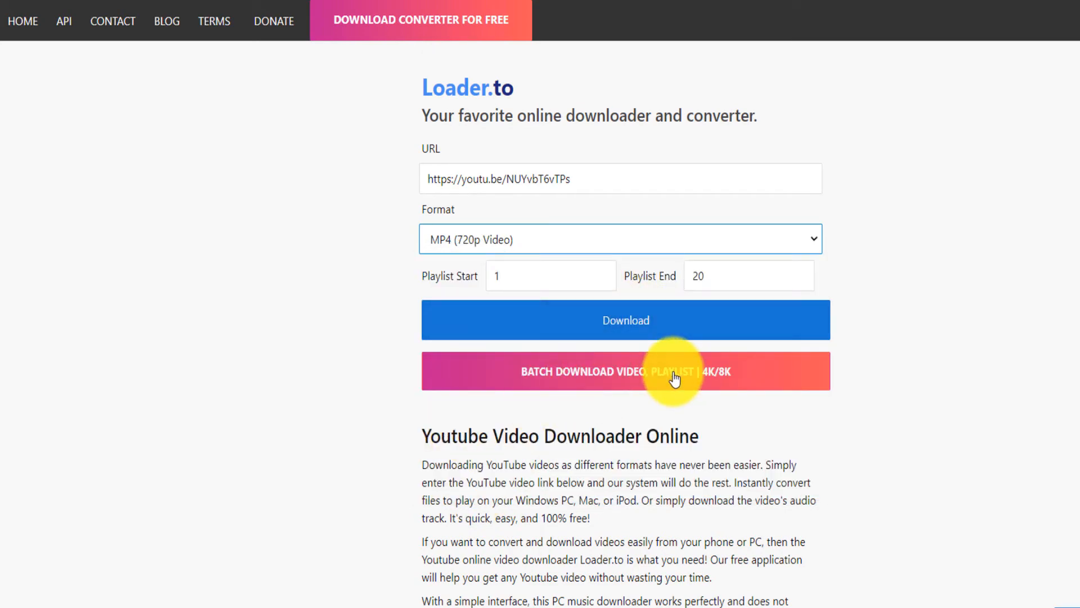
click(626, 320)
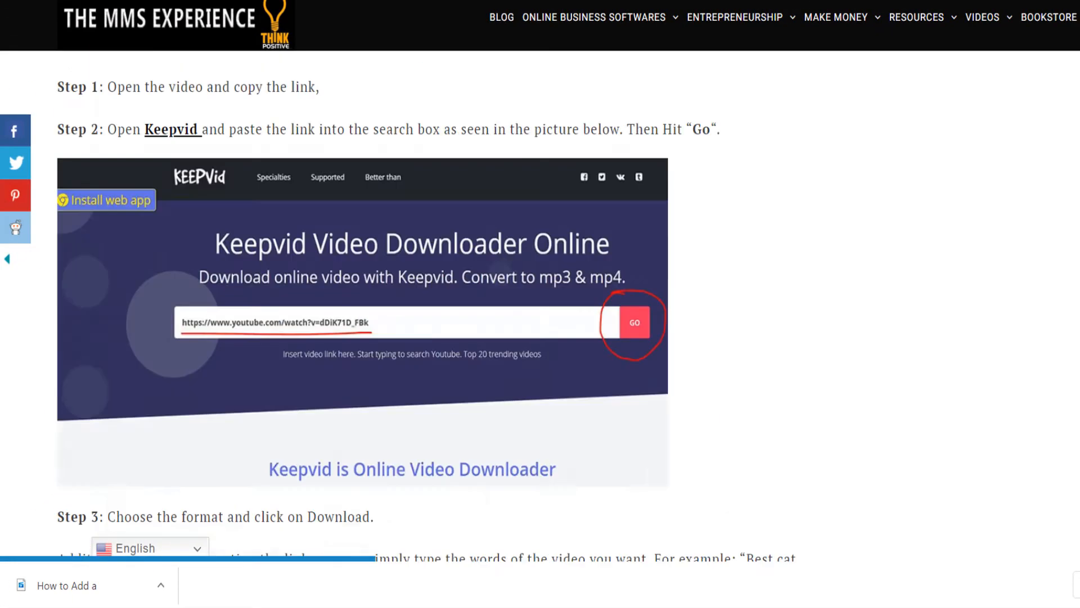
Scroll the blog's Keepvid walkthrough down toward Solution 5
scroll(down, 3)
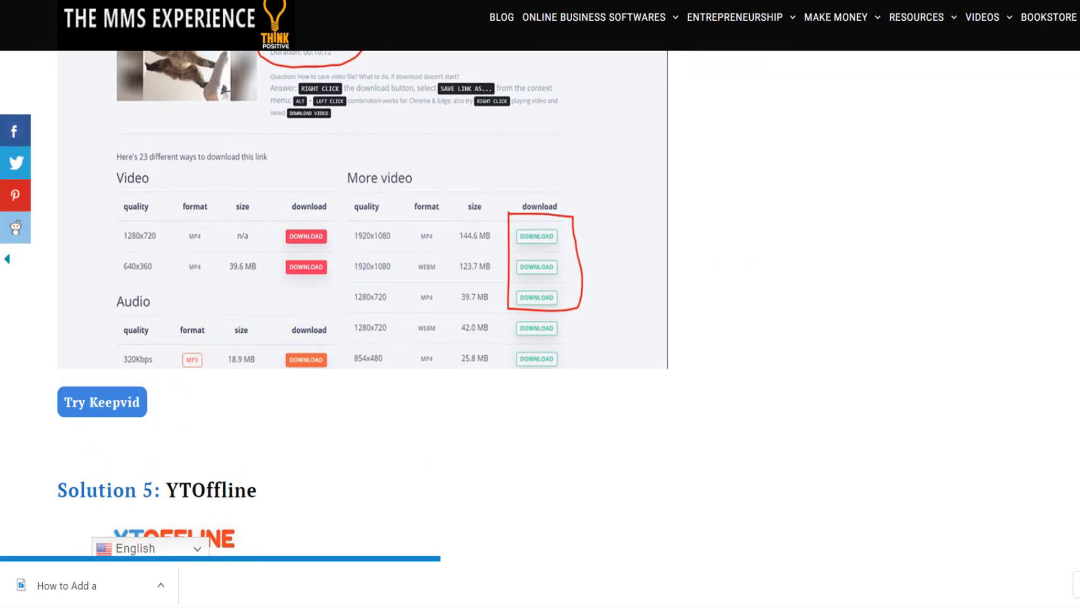
scroll(down, 3)
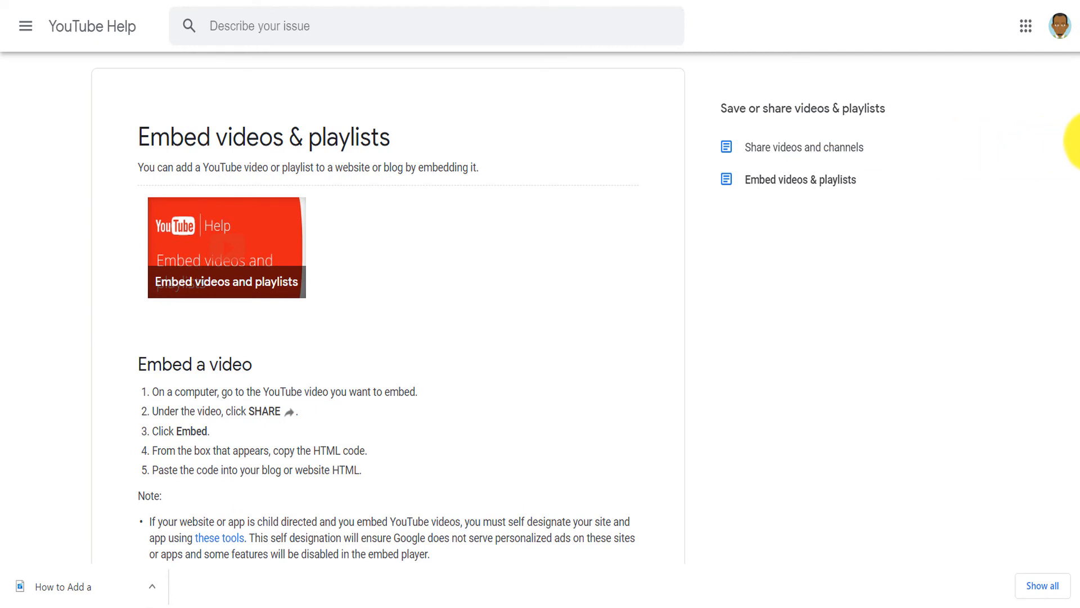
mouse_move(1078, 146)
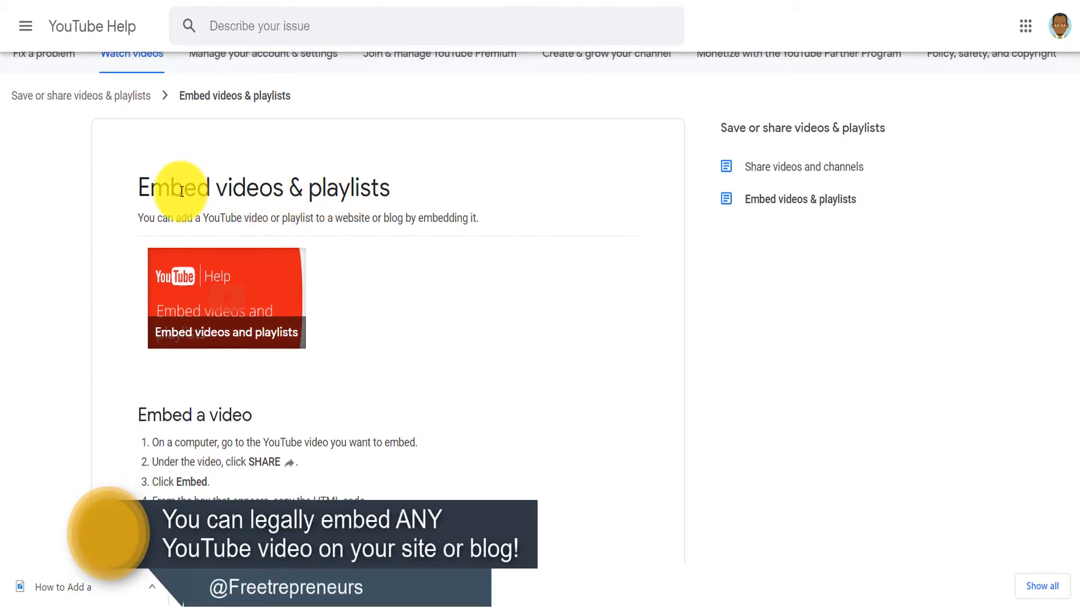
mouse_move(385, 223)
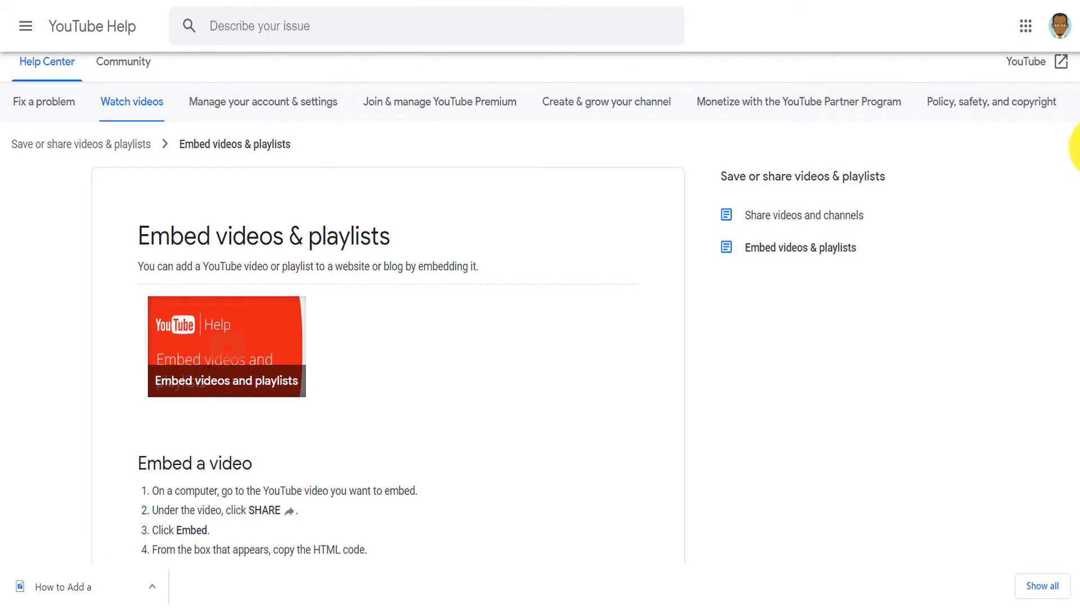
Read through the five Embed a video steps and the playlist section on YouTube Help
scroll(down, 3)
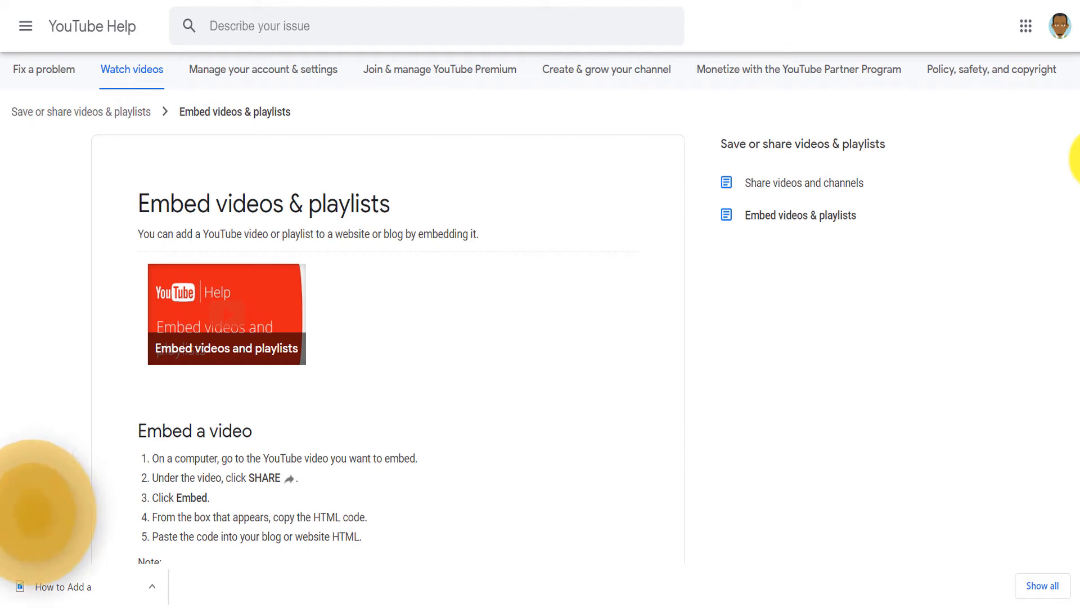
scroll(down, 3)
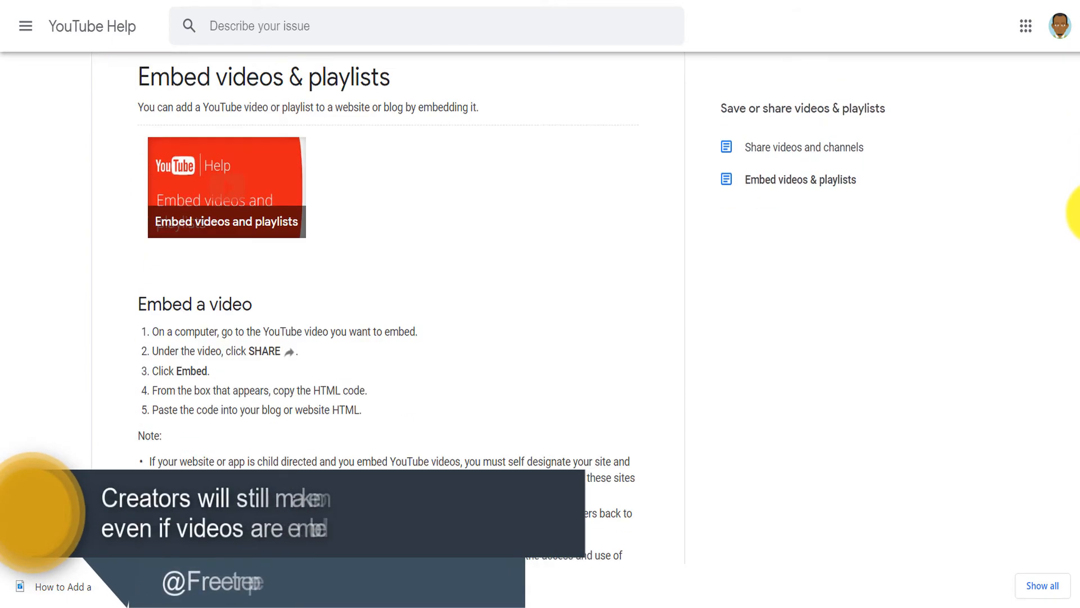
scroll(down, 3)
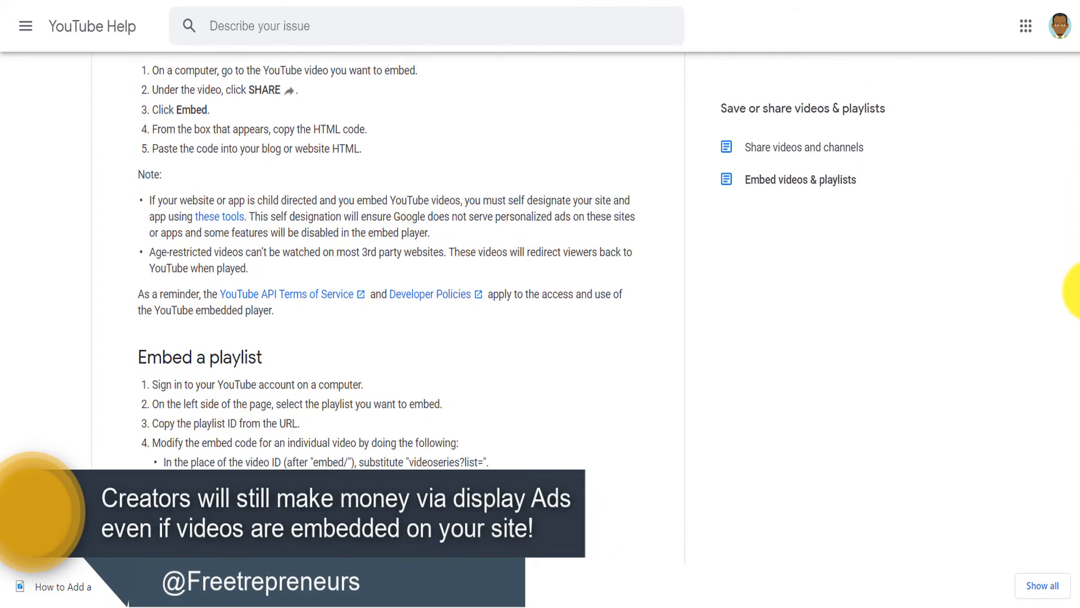
scroll(up, 3)
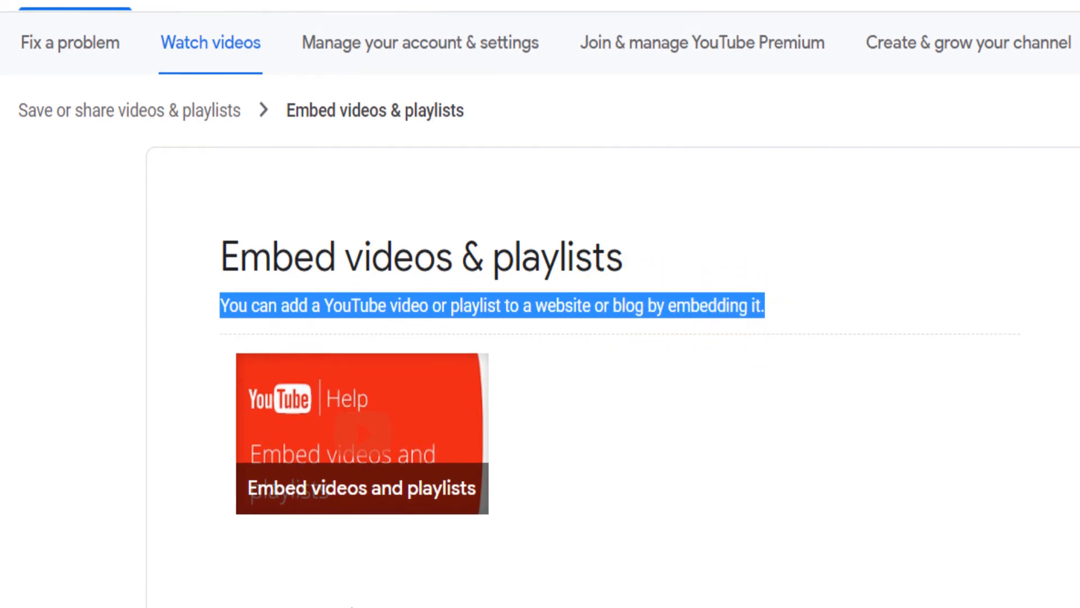
scroll(down, 3)
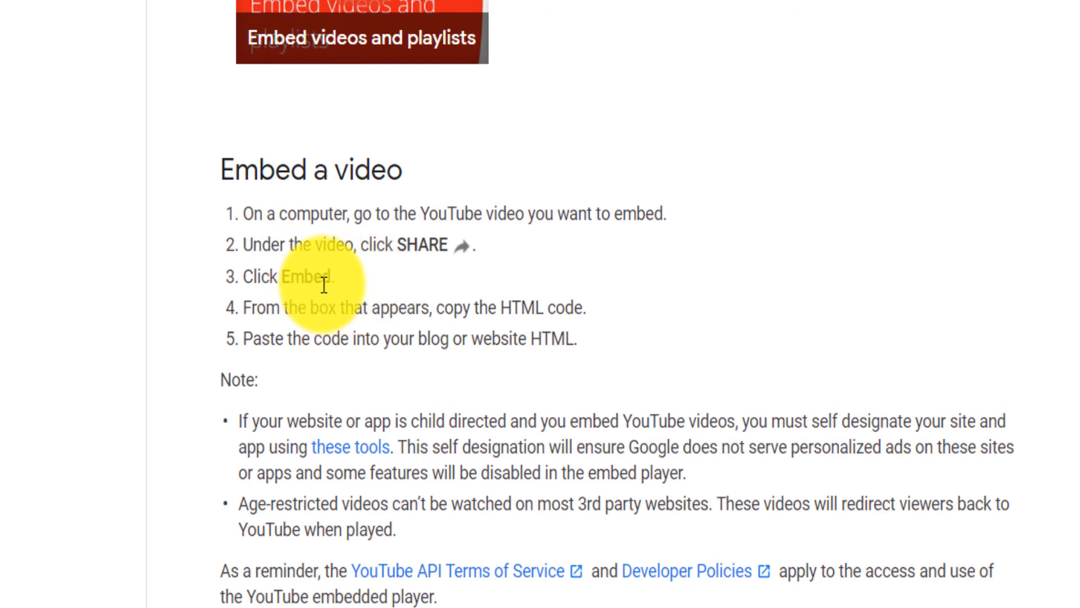
mouse_move(613, 247)
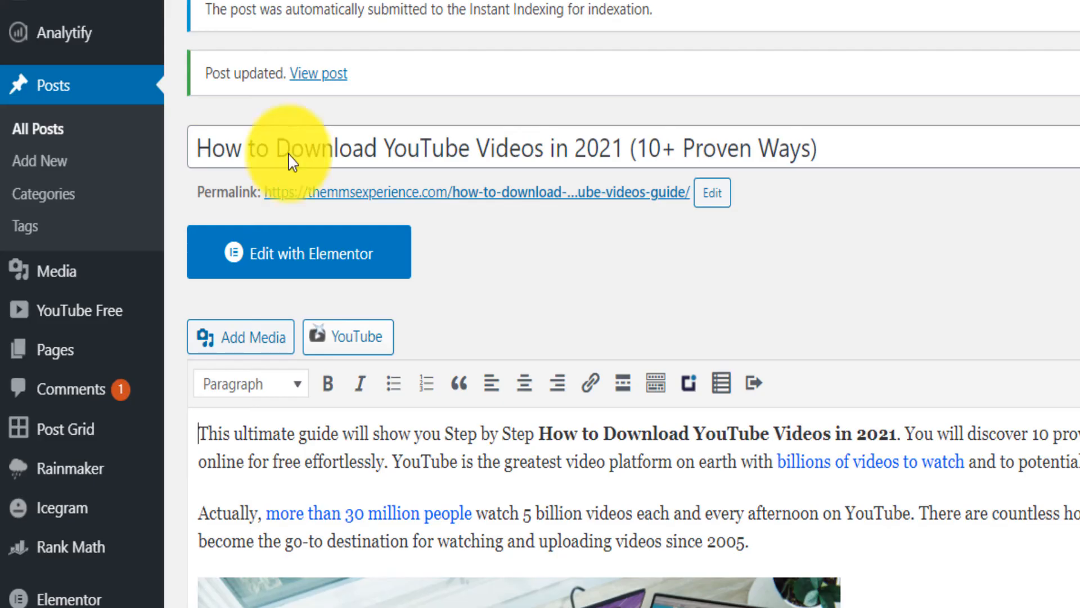
Look over the WordPress post content around its YouTube embedding wizard
scroll(down, 3)
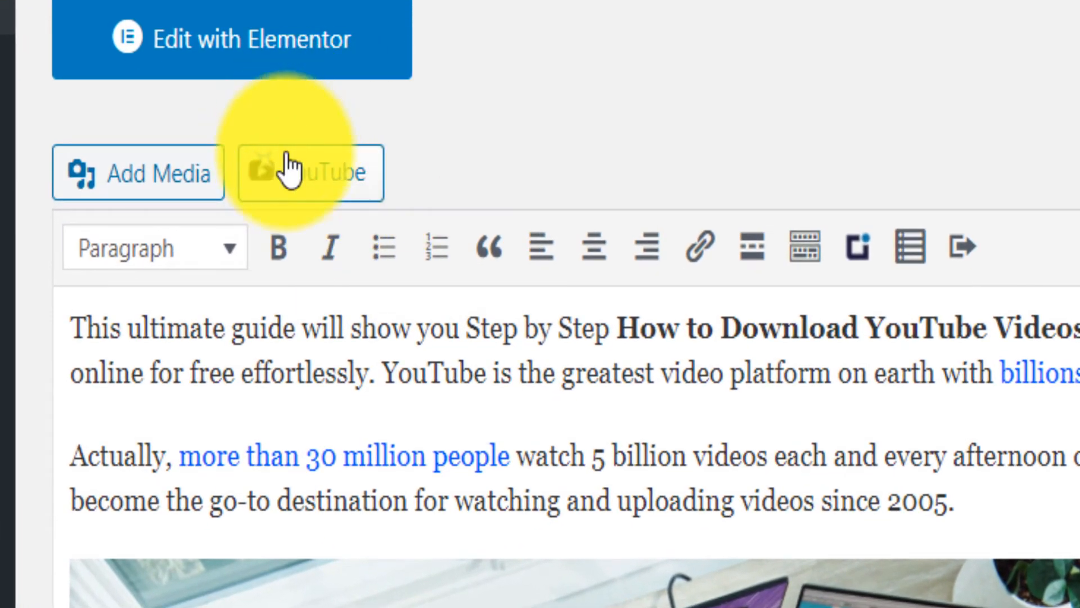
mouse_move(293, 174)
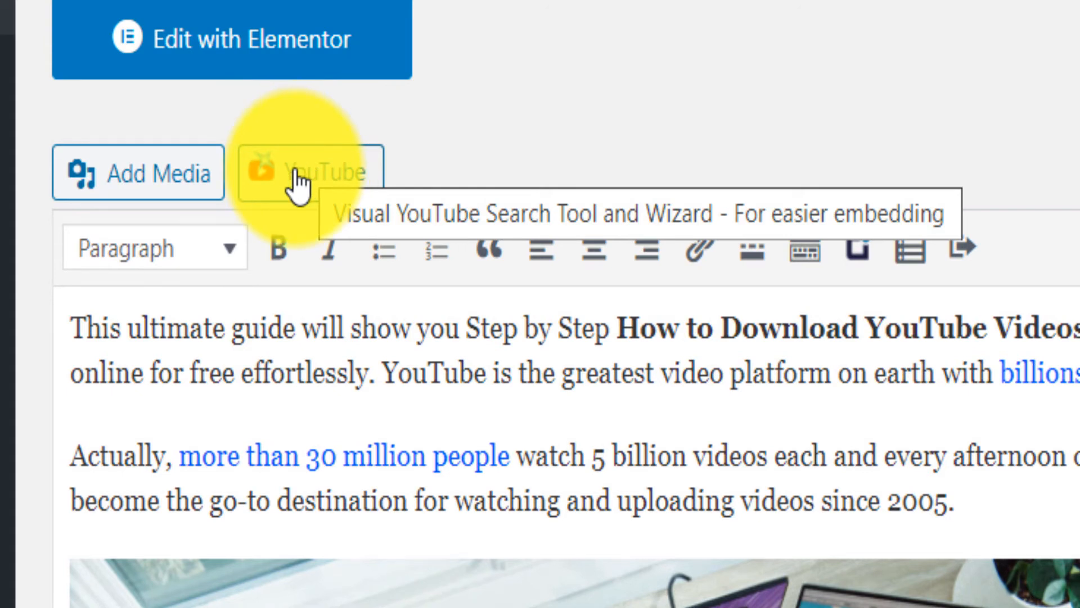
mouse_move(792, 214)
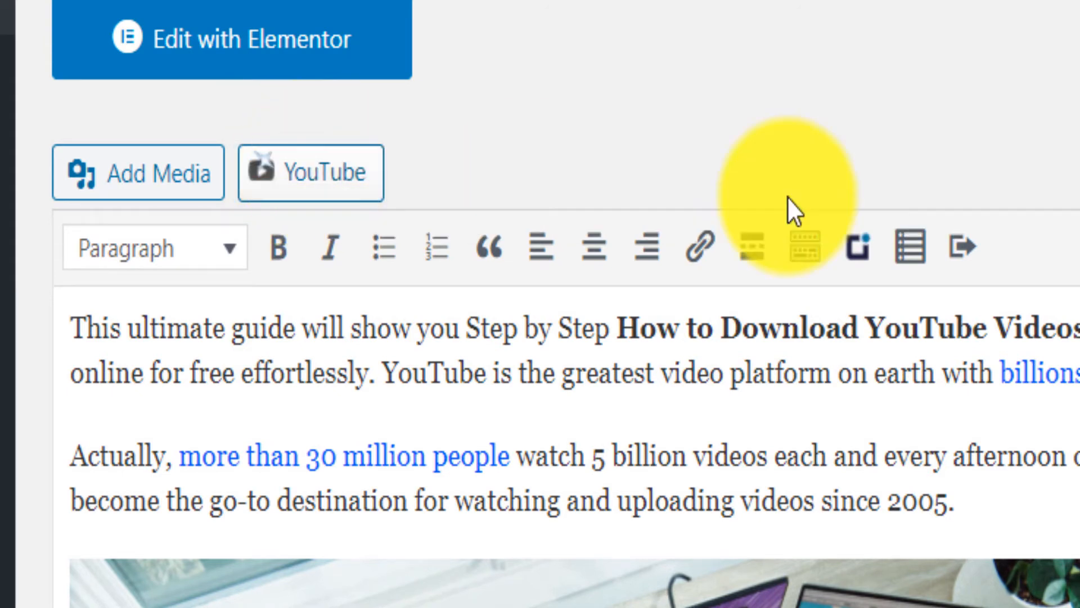
scroll(down, 3)
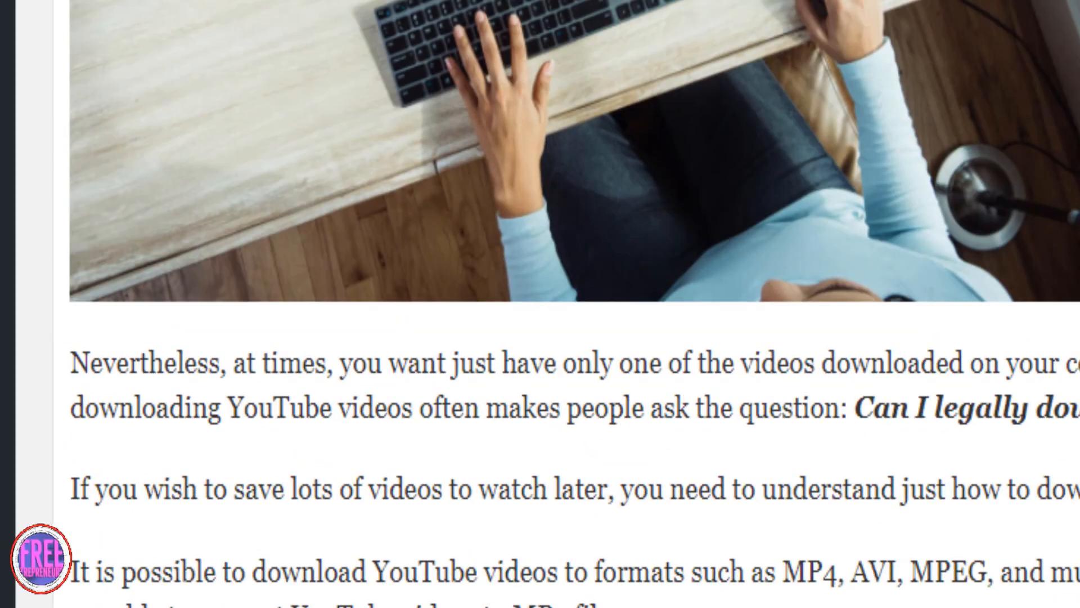
scroll(up, 3)
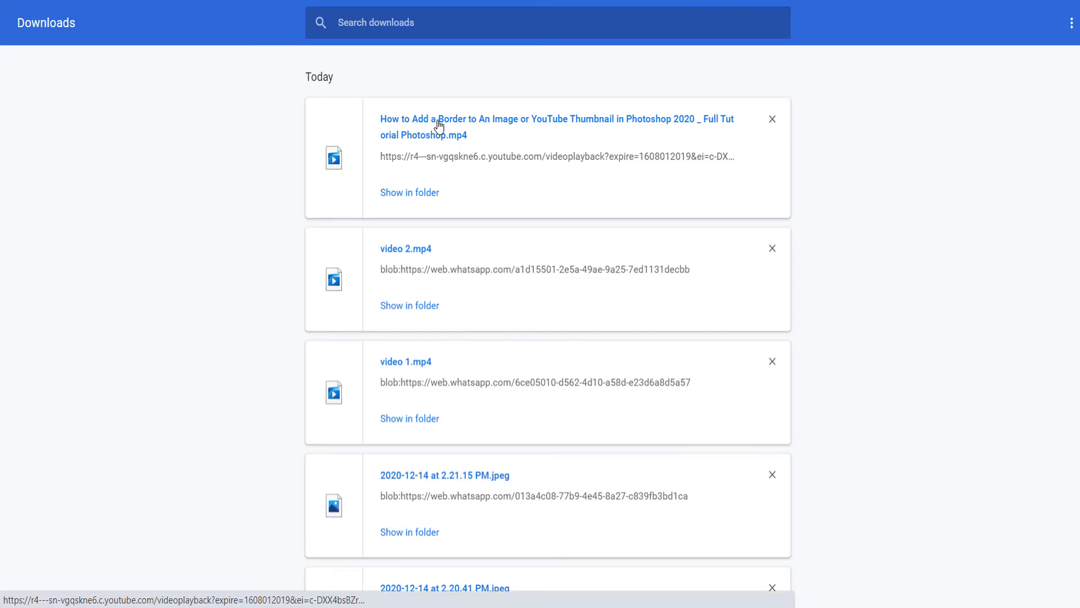
Select the downloaded Photoshop border tutorial MP4 at the top of Chrome Downloads
click(450, 119)
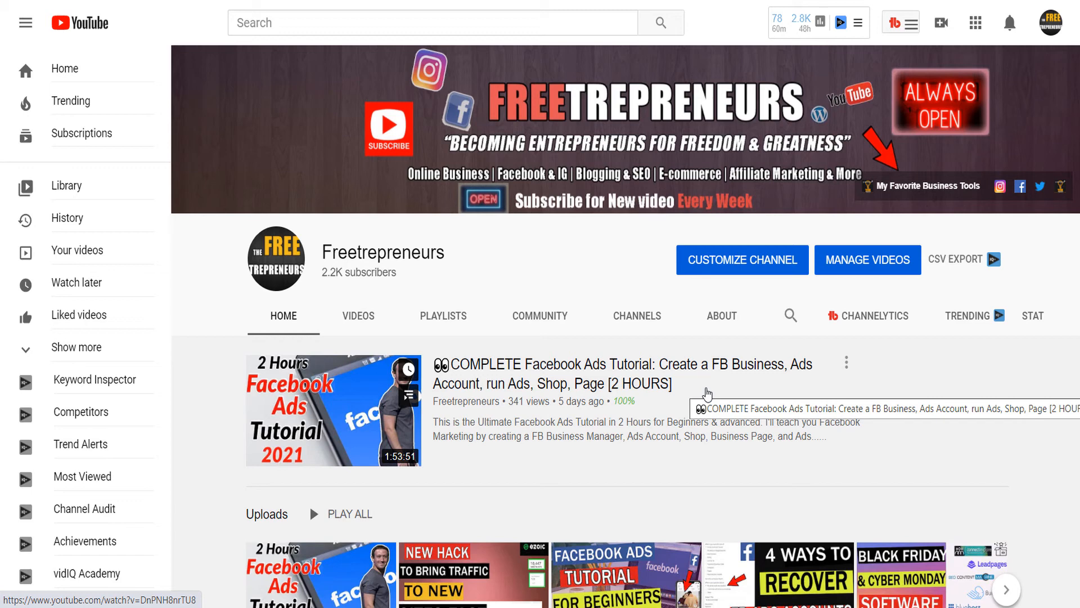
Show the Freetrepreneurs channel's VIDEOS tab and browse past the first rows of uploads
click(358, 315)
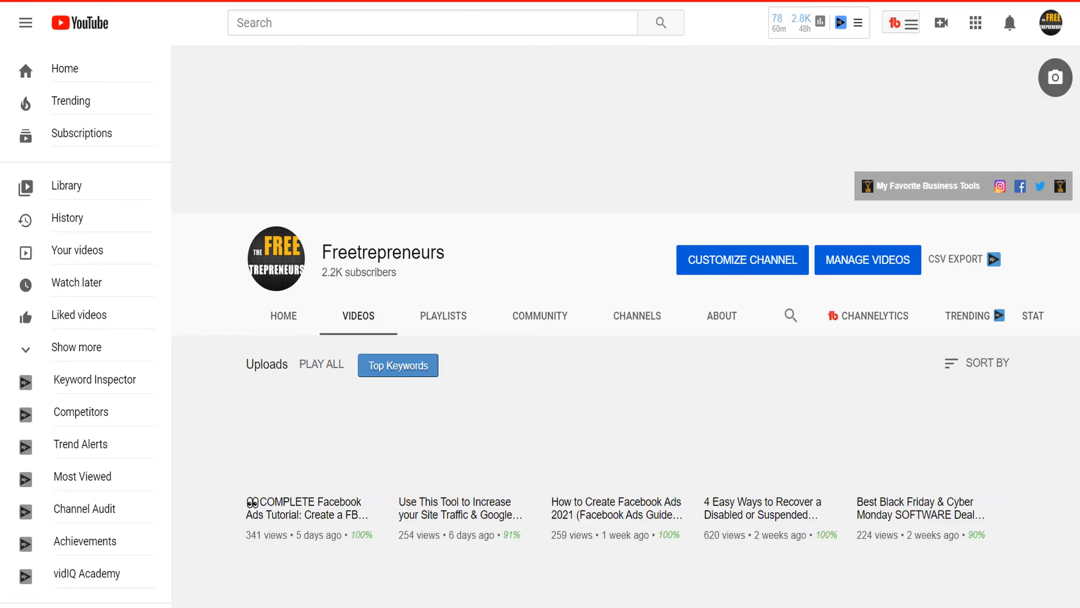
scroll(down, 3)
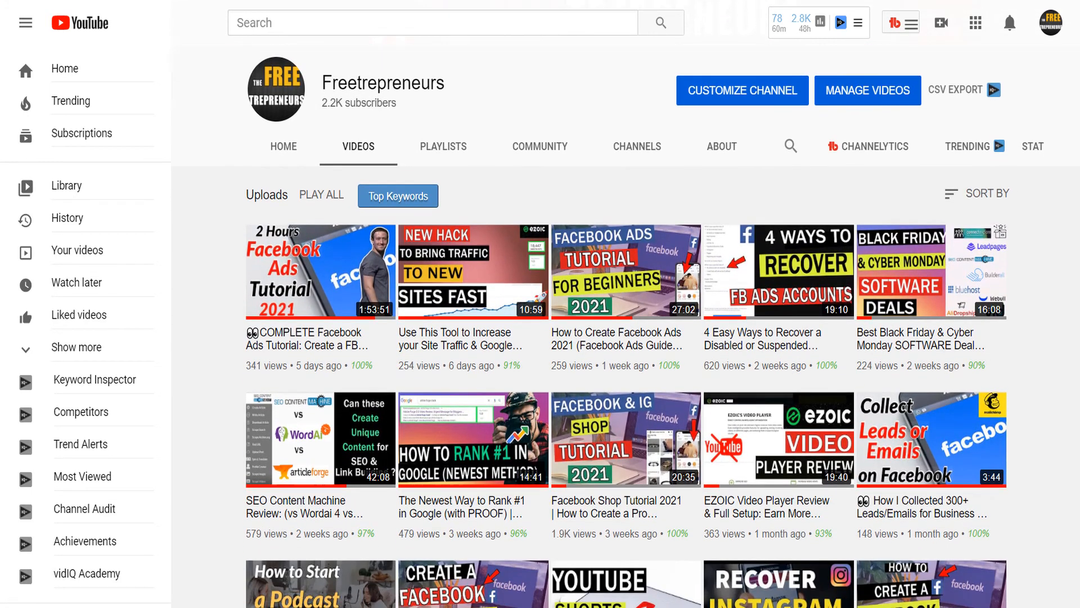
scroll(down, 3)
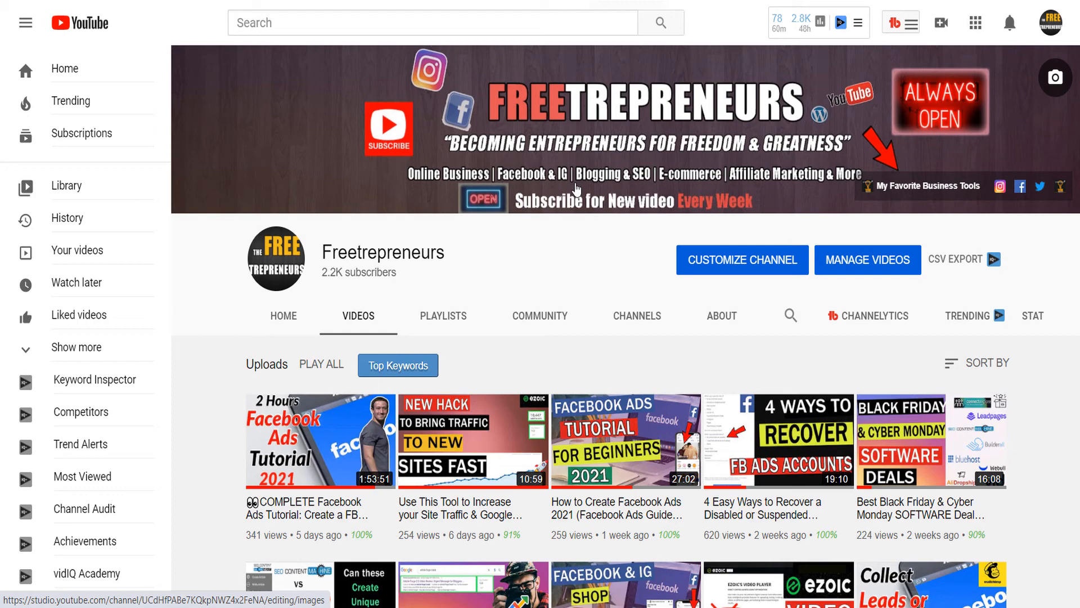
scroll(down, 3)
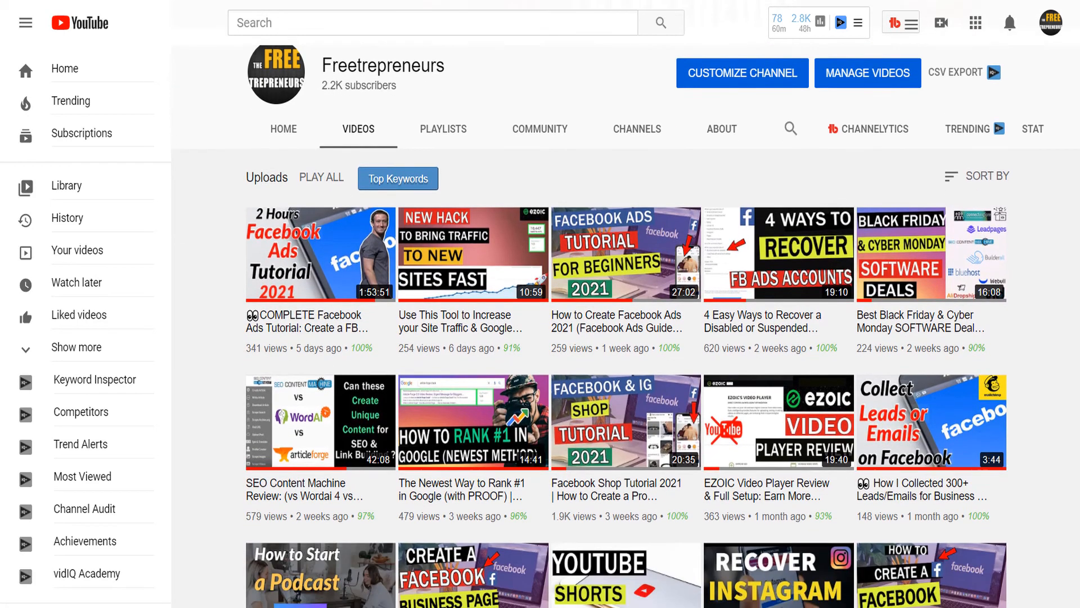
scroll(down, 3)
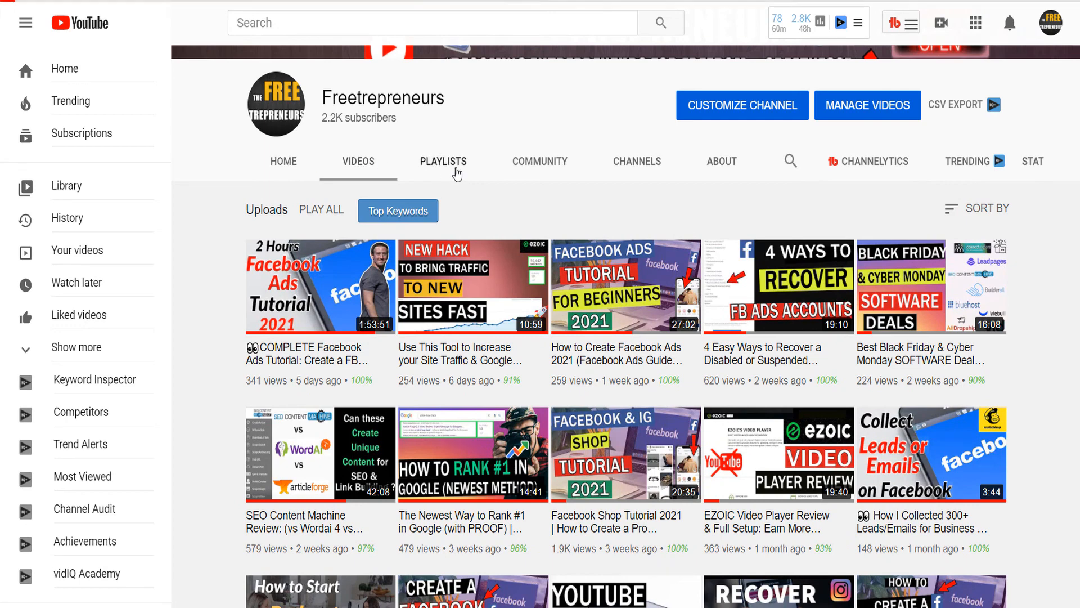
click(444, 162)
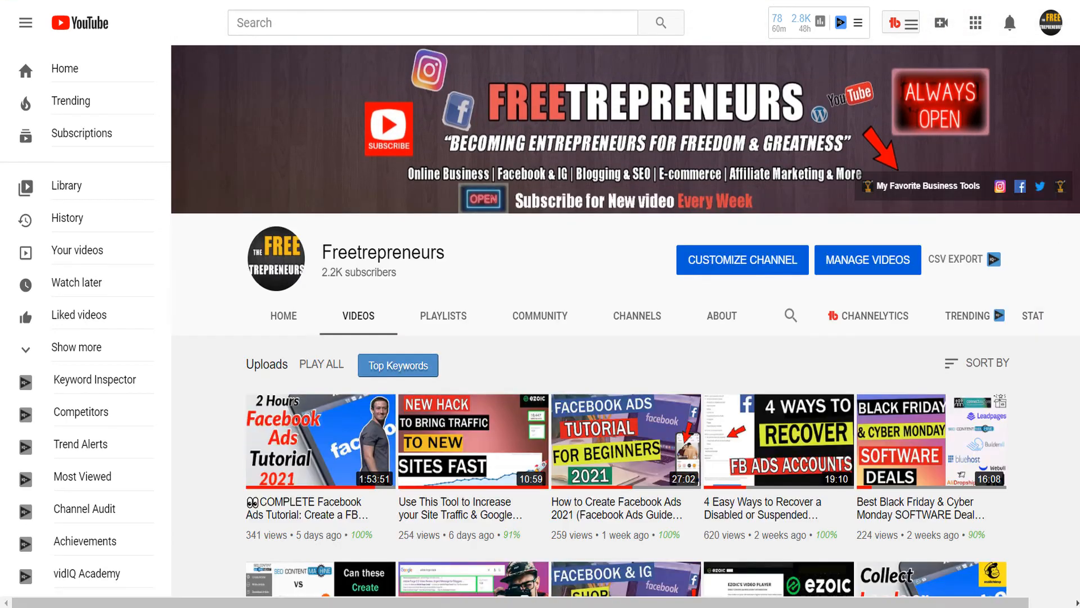
scroll(down, 3)
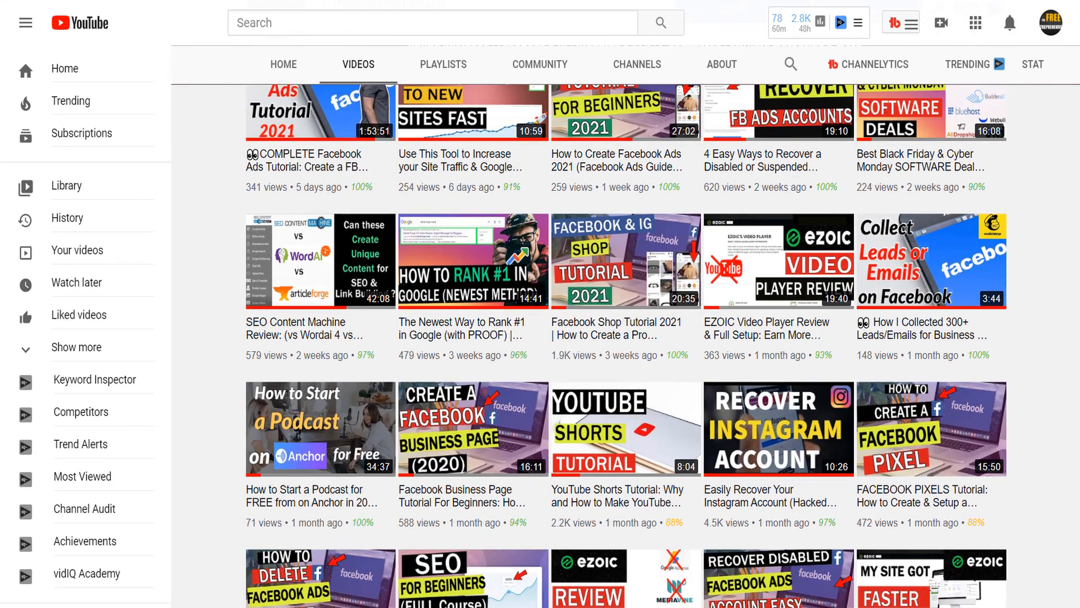